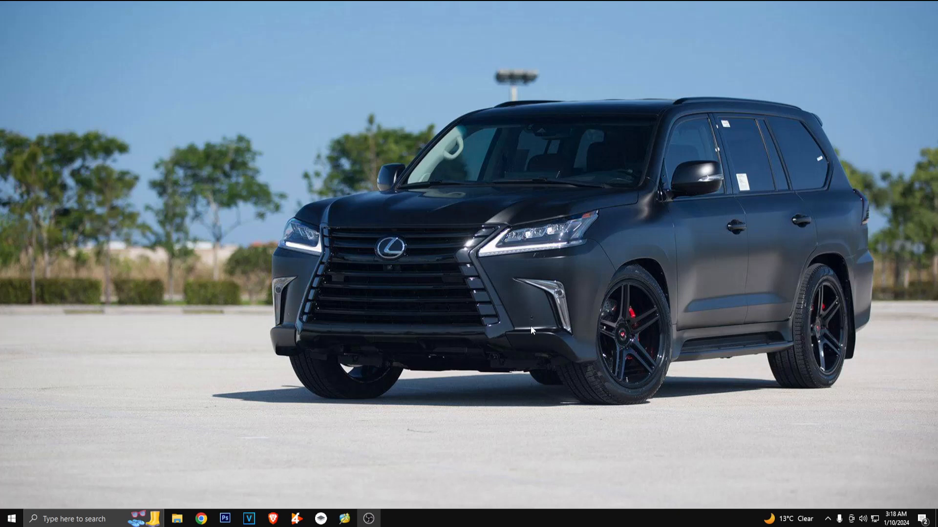
mouse_move(479, 315)
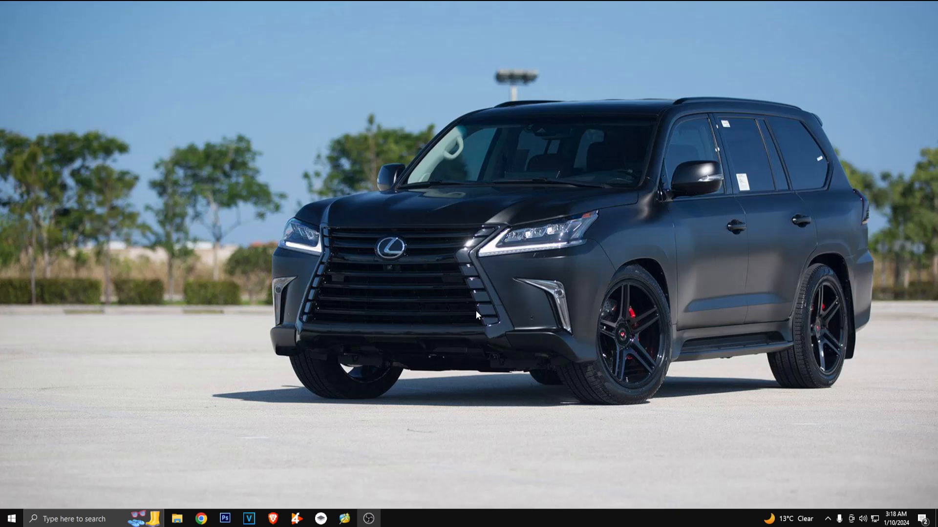
mouse_move(498, 306)
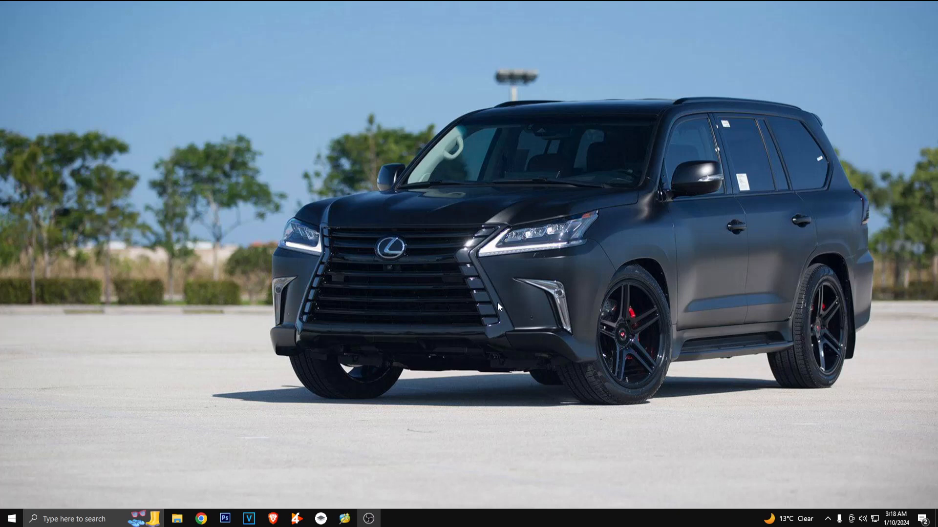
mouse_move(515, 297)
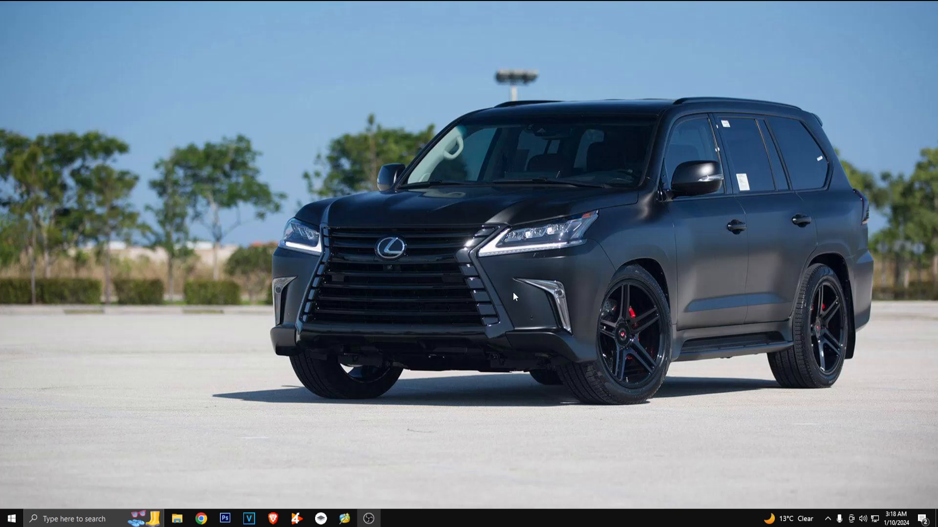
mouse_move(493, 307)
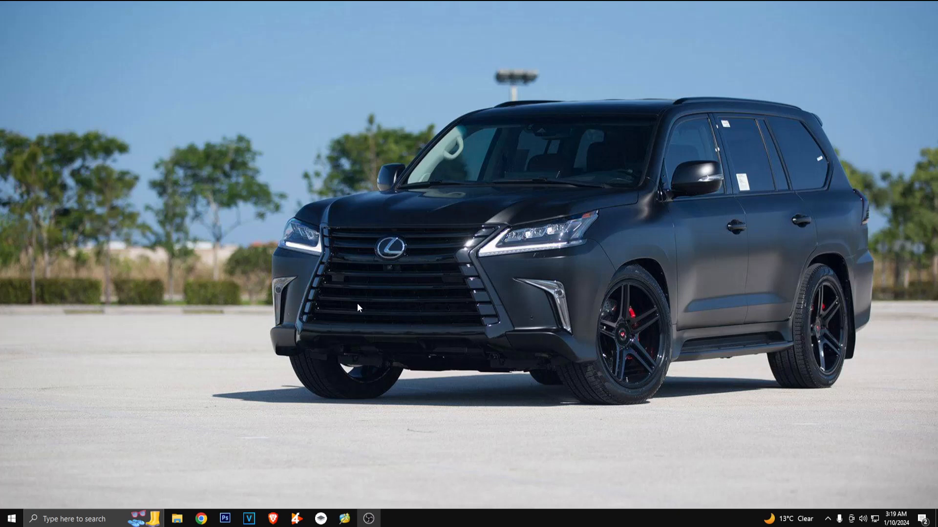
mouse_move(311, 341)
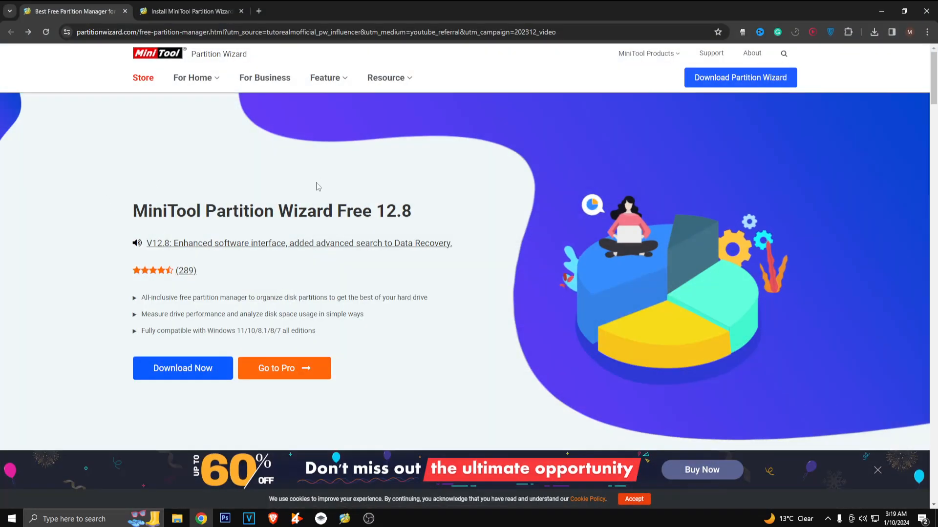
mouse_move(315, 188)
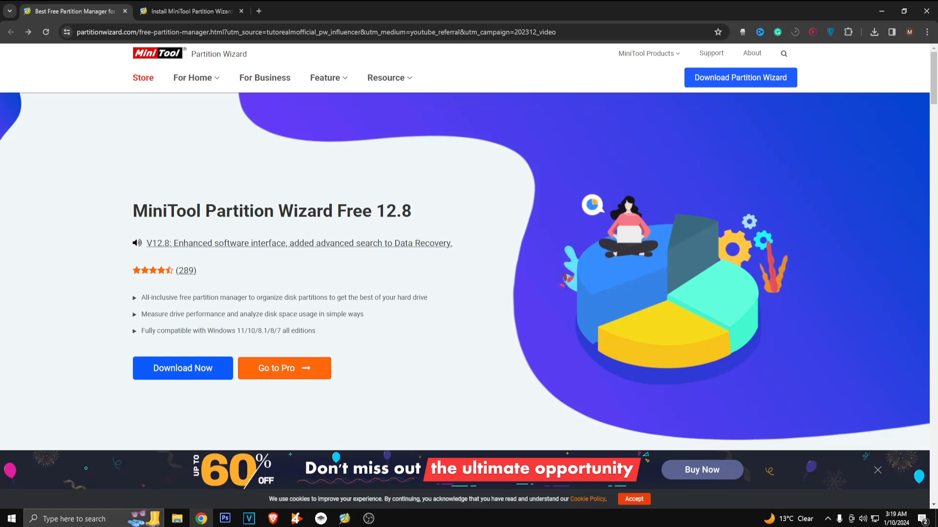
- Show the Partition Wizard Free 12.8 page and highlight the drive performance and Windows 11/10/8.1/8/7 compatibility bullets
double_click(148, 211)
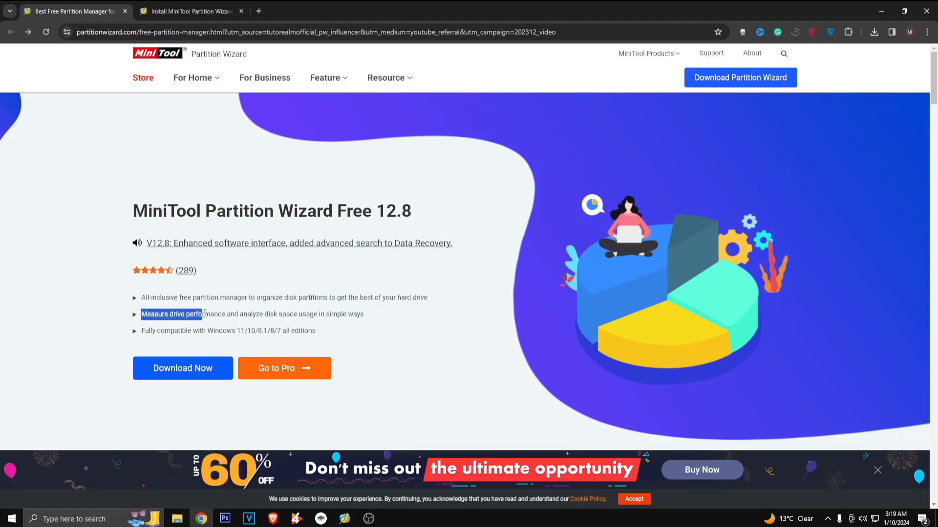
drag(203, 314, 266, 314)
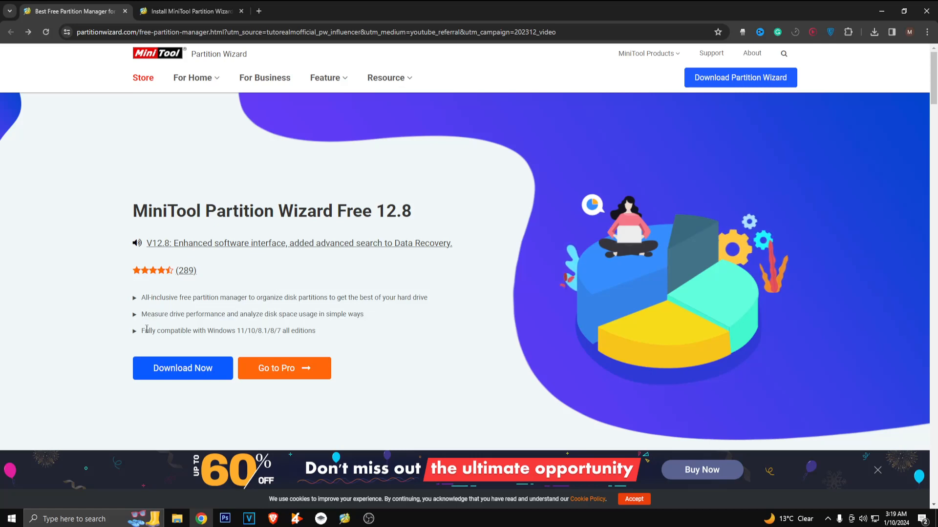
drag(142, 331, 214, 330)
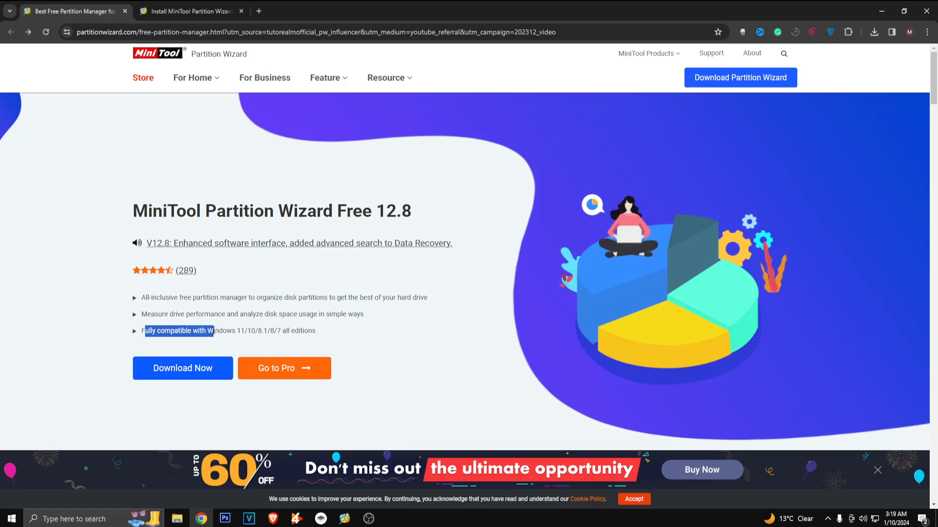
- Reach the All-in-one Free Partition Magic overview and highlight the free disk partition software description
scroll(down, 3)
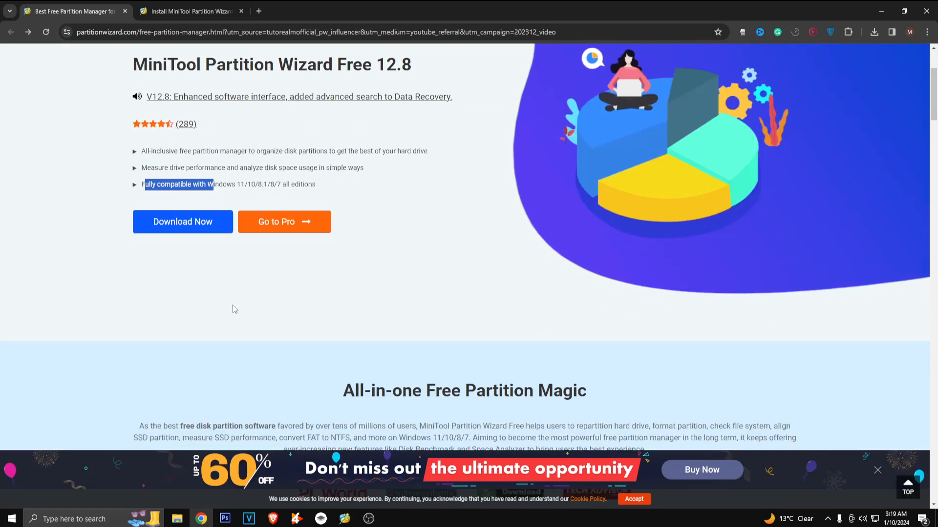
scroll(down, 3)
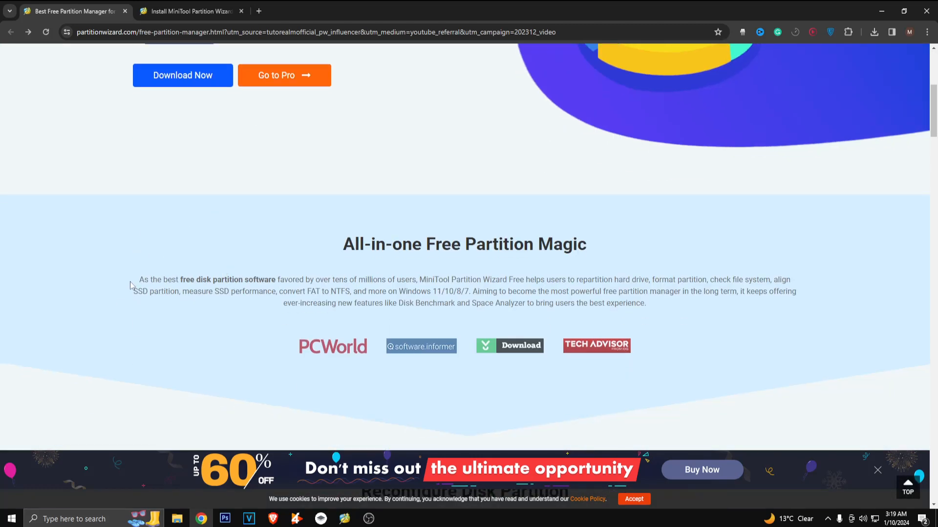
drag(138, 280, 207, 279)
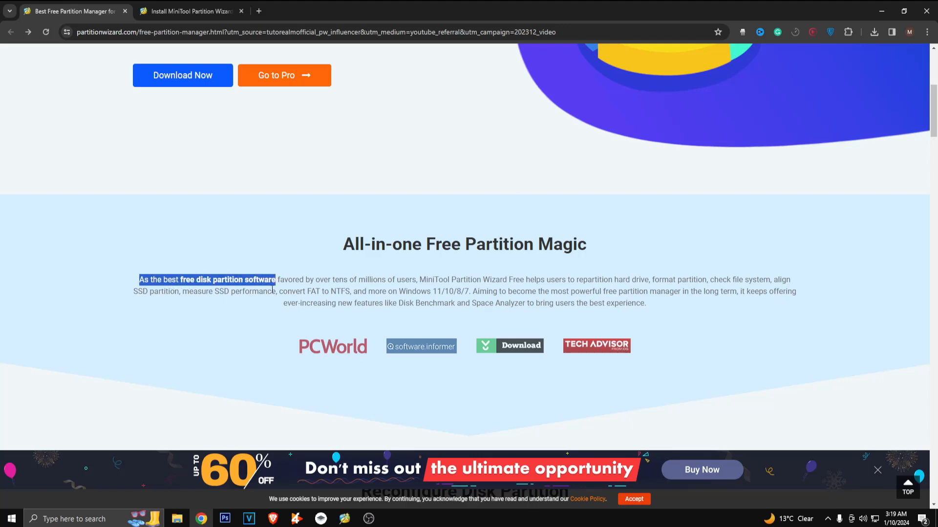
mouse_move(427, 280)
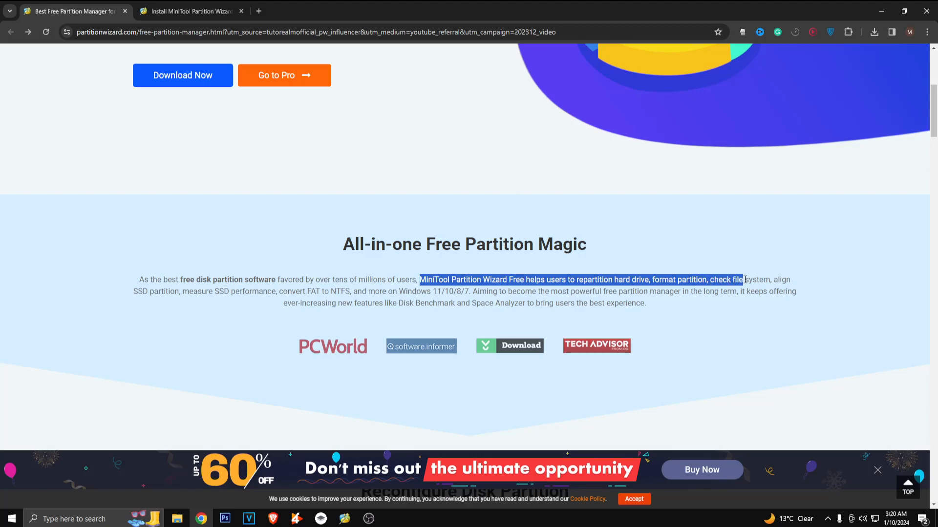
scroll(down, 3)
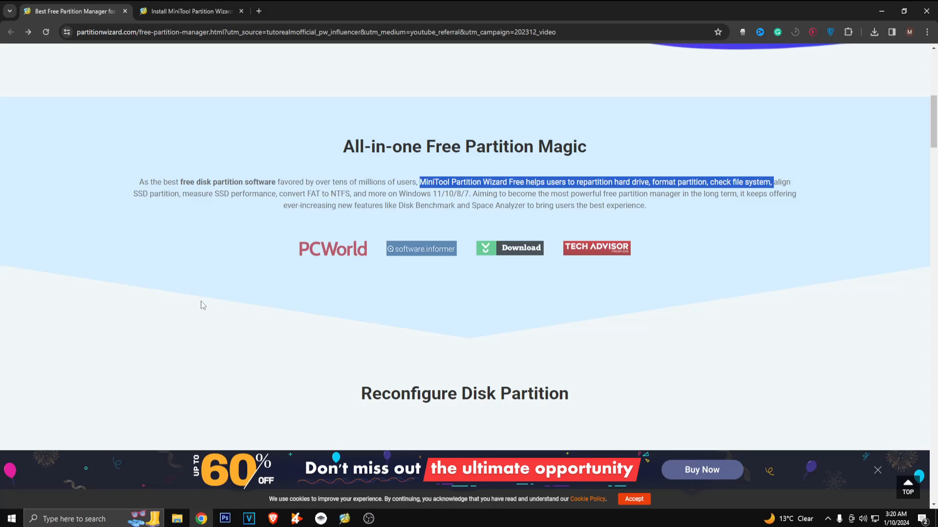
- Review Reconfigure Disk Partition, highlighting Merge/Split Partition, and continue to the Check Disk Partition section
scroll(down, 3)
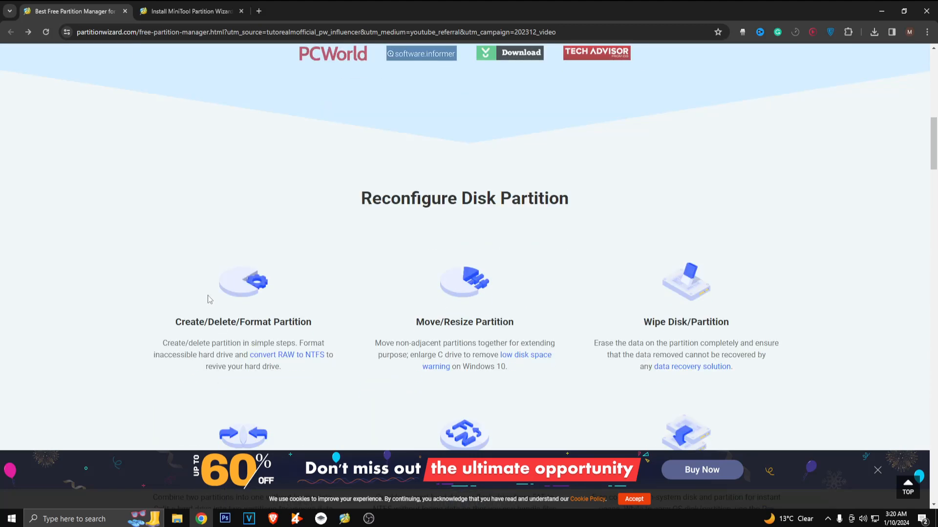
drag(176, 321, 246, 321)
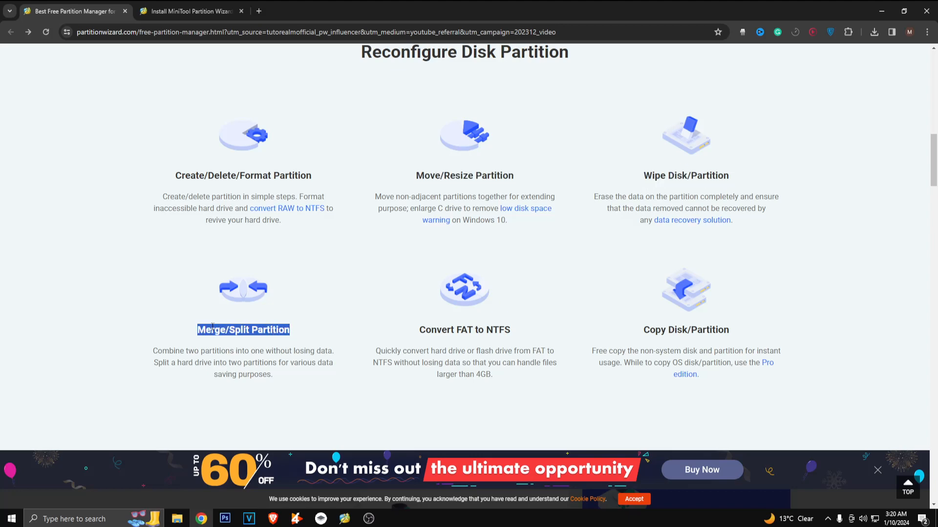
mouse_move(403, 327)
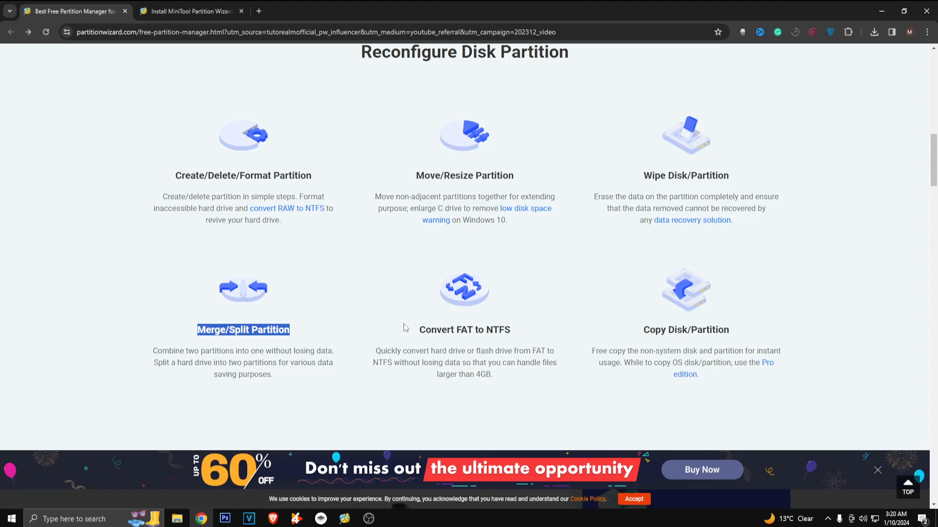
scroll(down, 3)
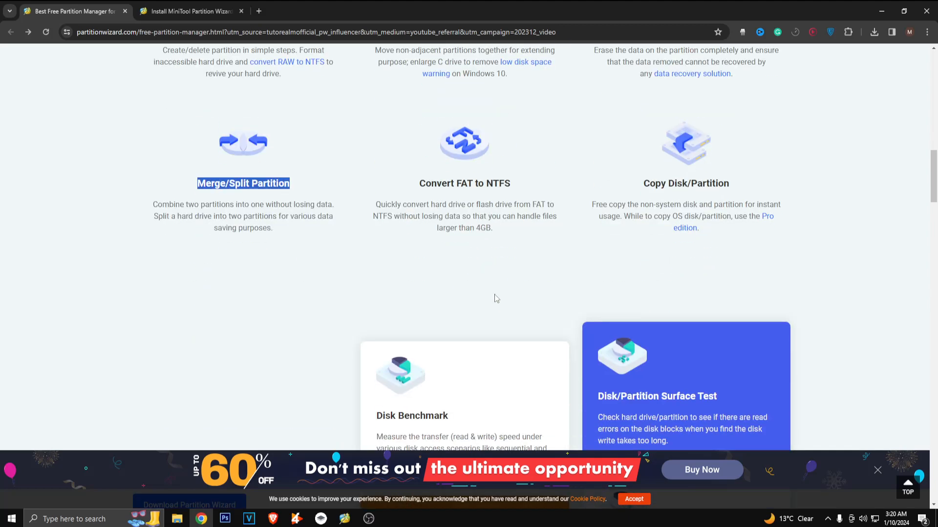
scroll(down, 3)
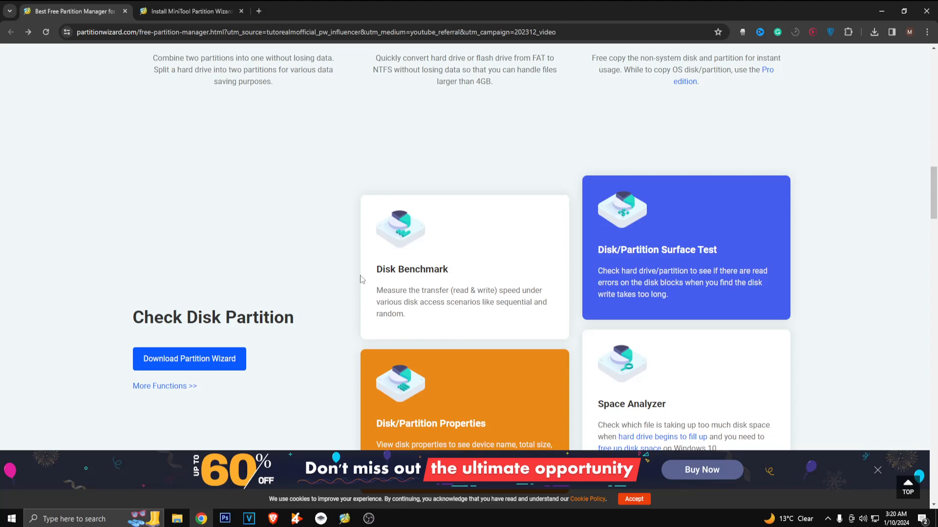
- Scroll down to the 'Pick the Best One for Your Needs' pricing cards for the four editions
scroll(down, 3)
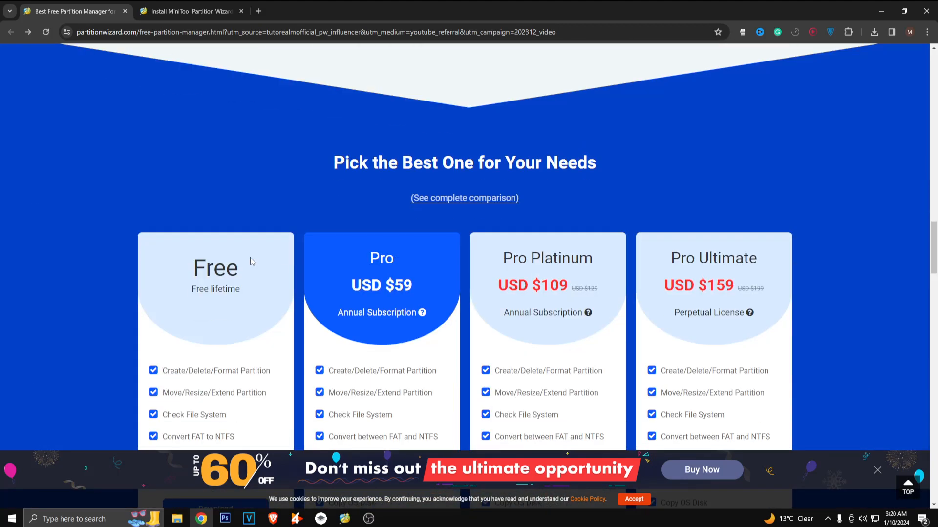
scroll(down, 3)
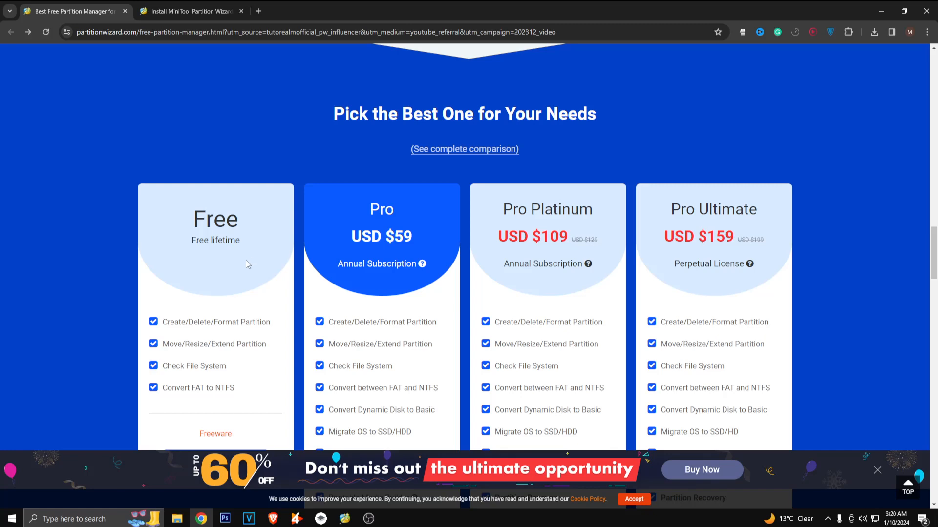
scroll(down, 3)
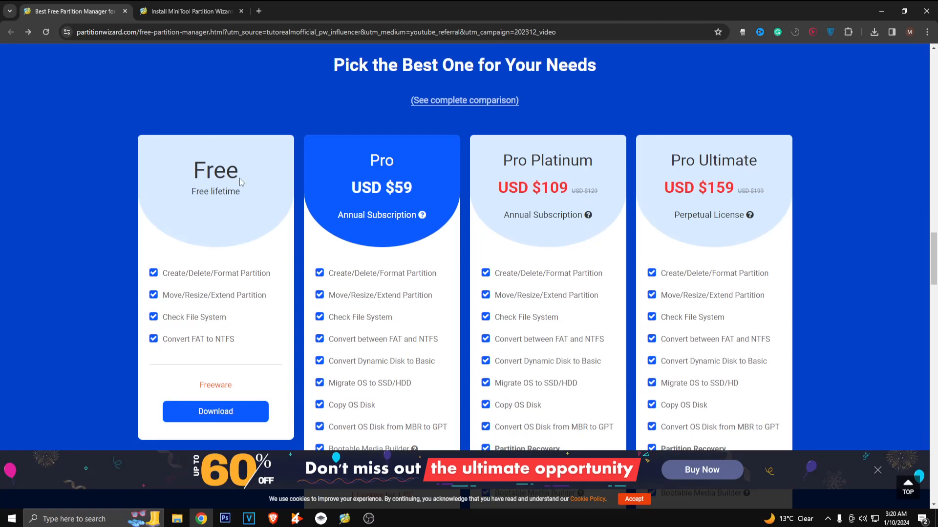
mouse_move(166, 266)
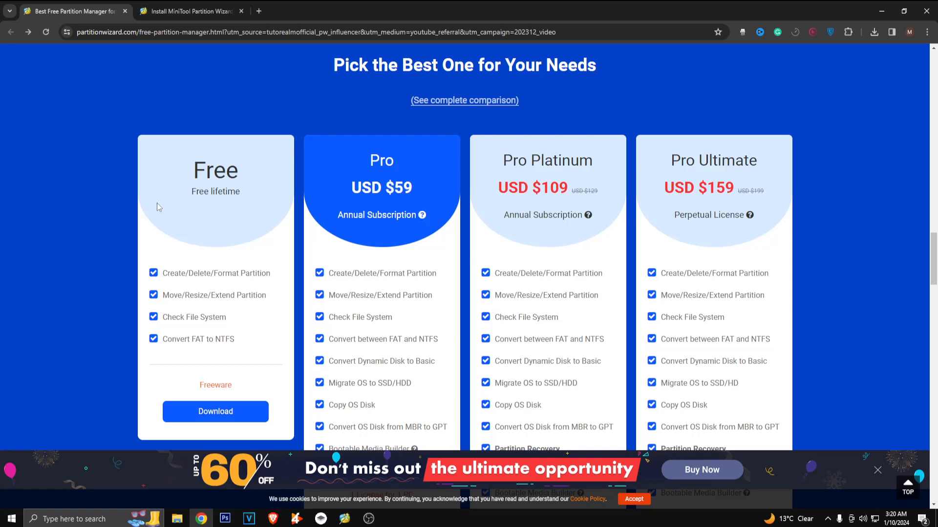
mouse_move(167, 276)
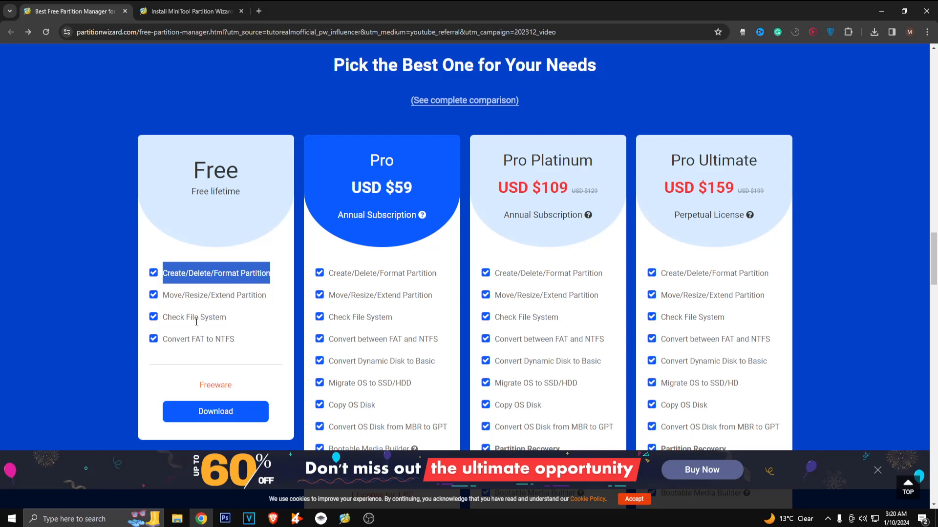
mouse_move(203, 351)
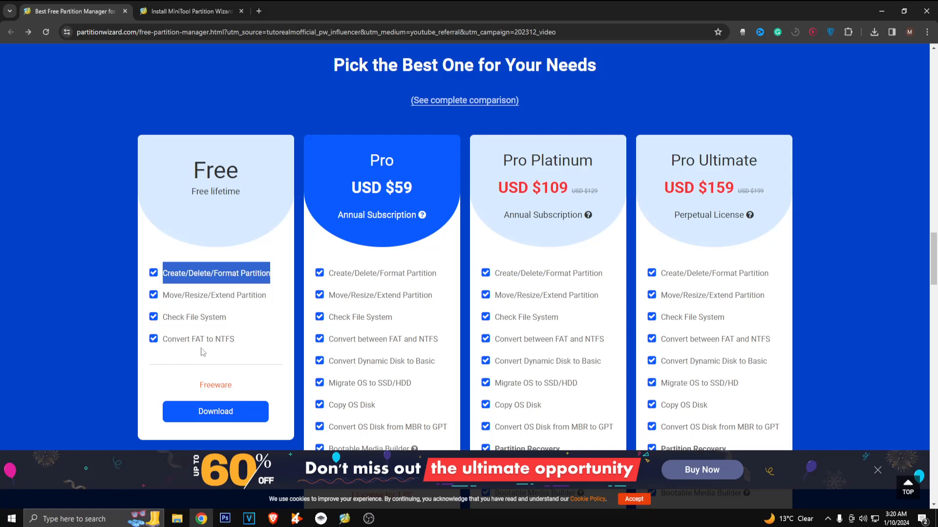
mouse_move(312, 234)
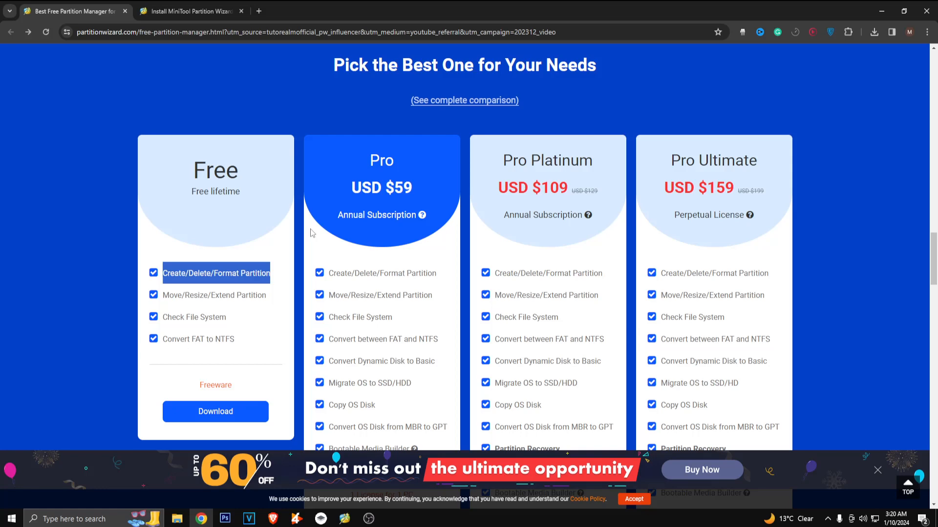
scroll(down, 3)
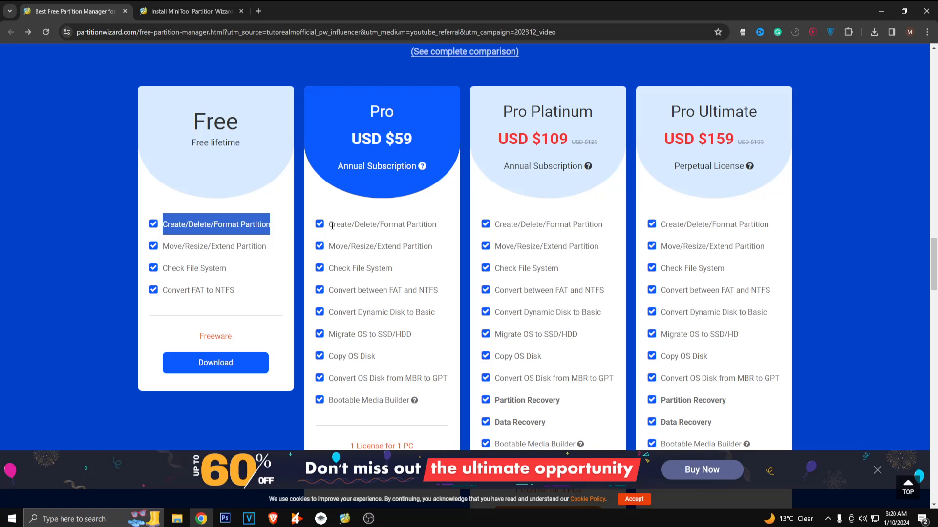
mouse_move(332, 208)
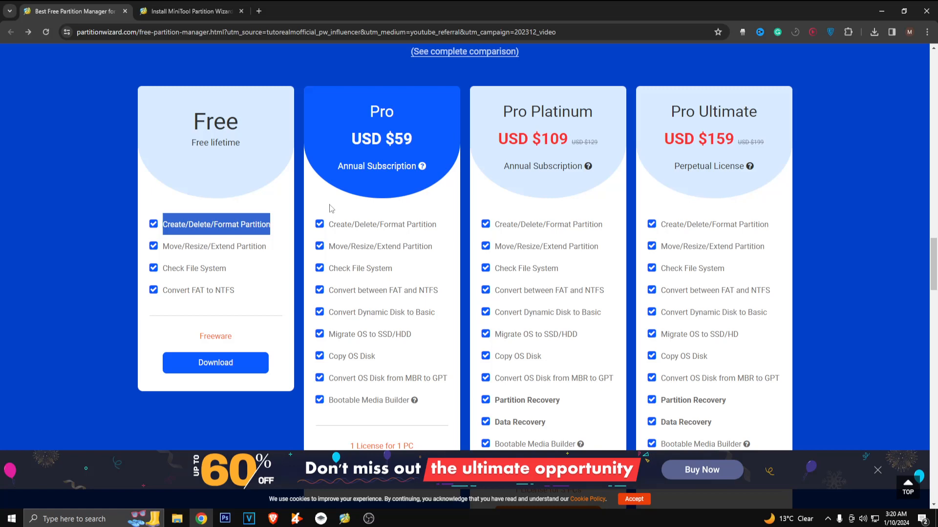
mouse_move(399, 222)
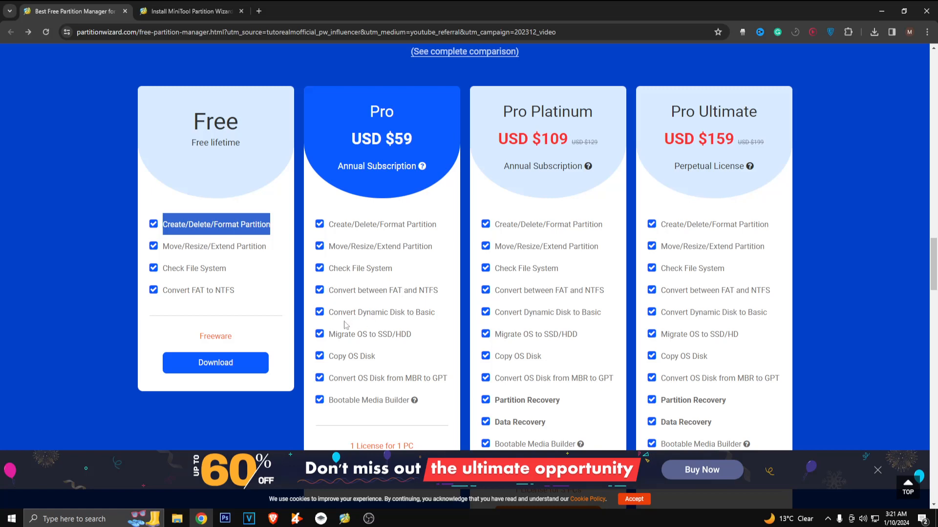
double_click(357, 312)
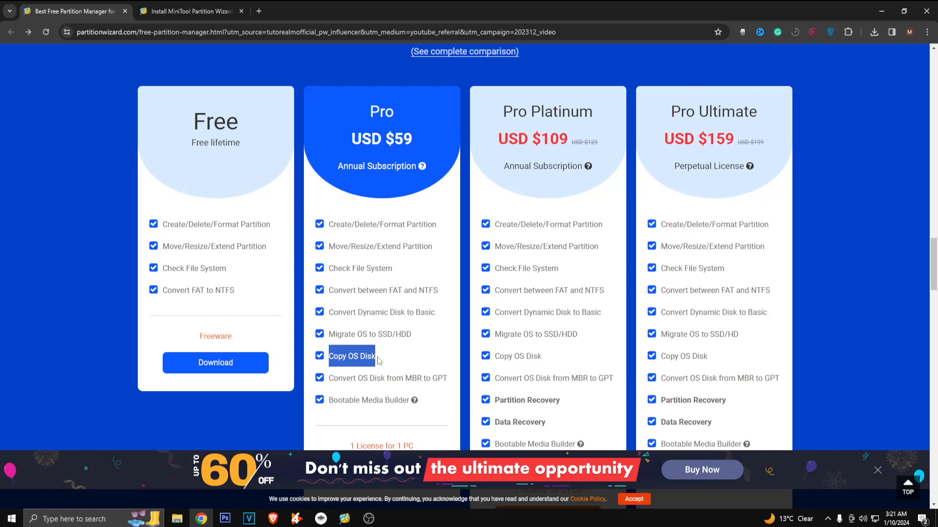
scroll(down, 3)
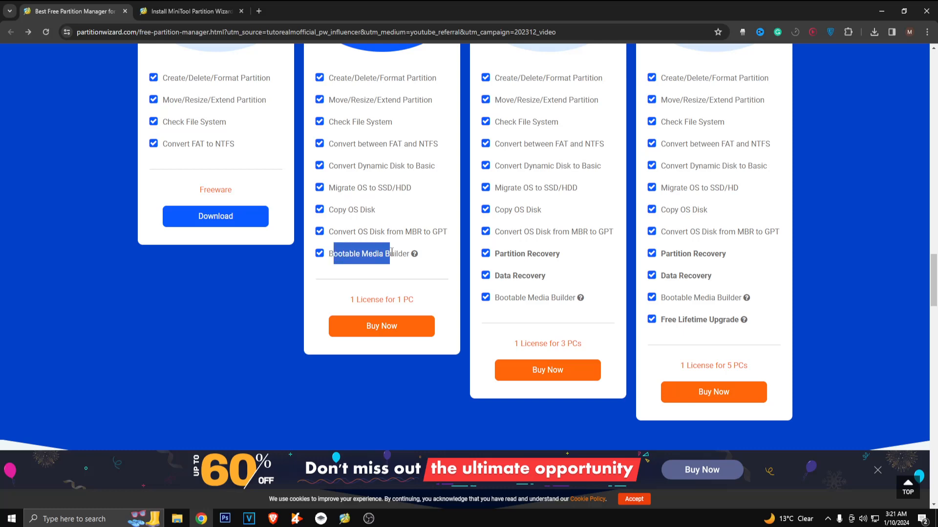
mouse_move(393, 269)
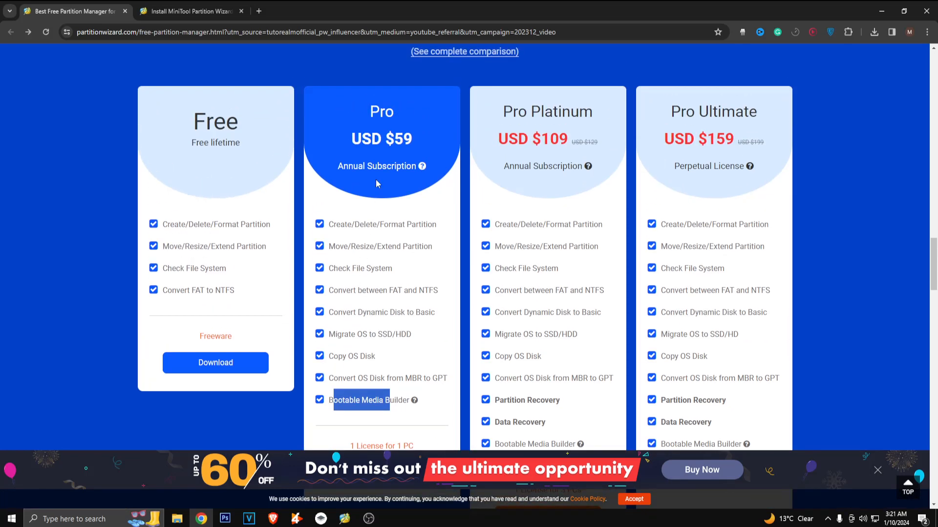
scroll(down, 3)
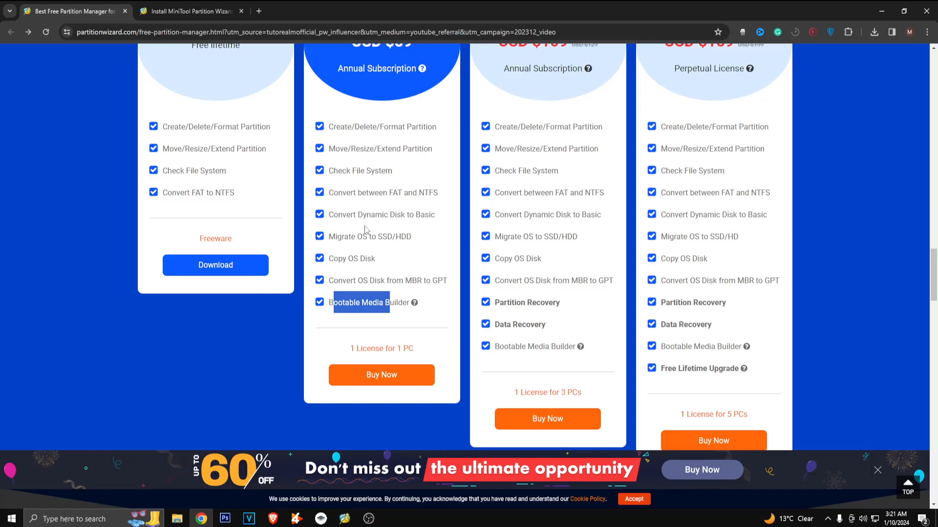
mouse_move(343, 313)
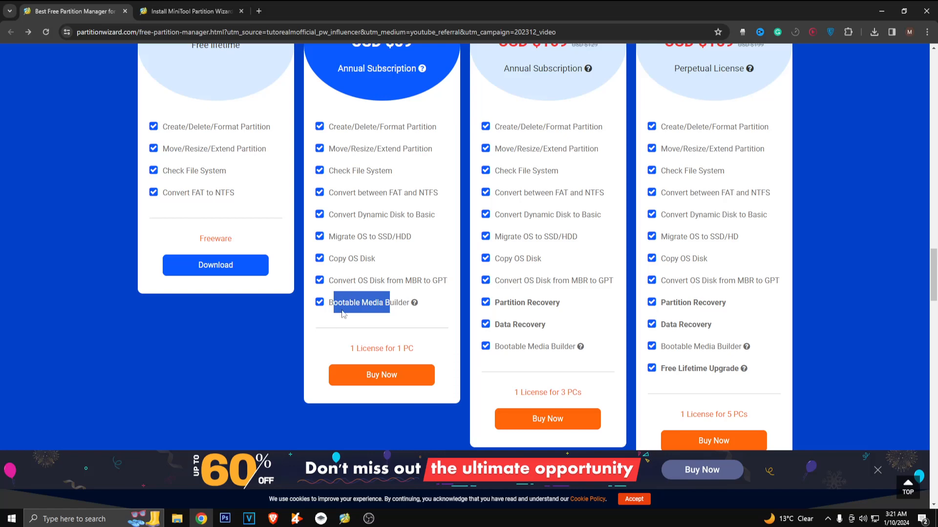
- Highlight Partition Recovery and Data Recovery in the Pro Platinum tier
scroll(up, 3)
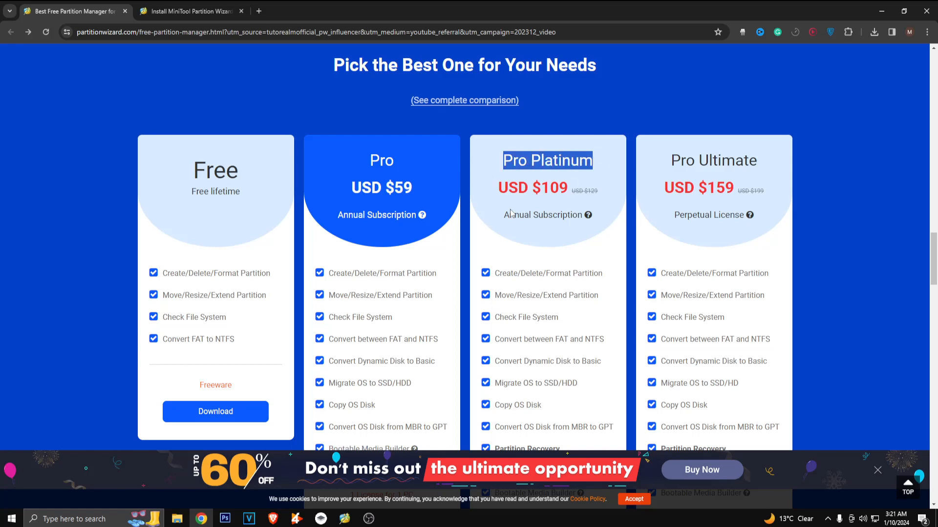
mouse_move(511, 214)
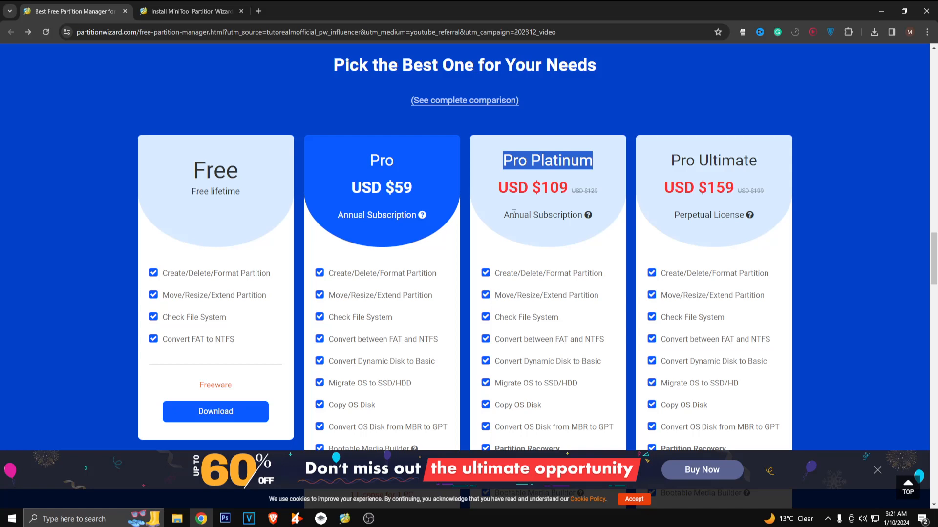
mouse_move(495, 273)
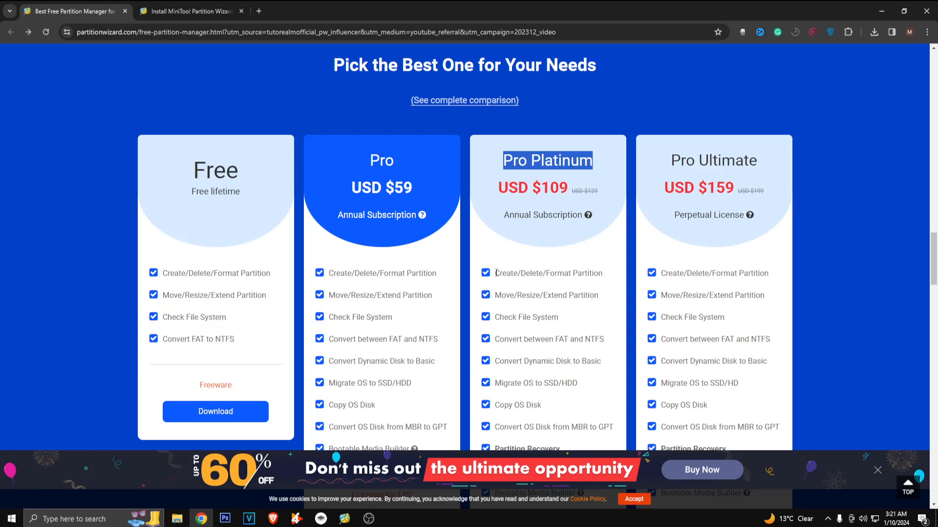
scroll(down, 3)
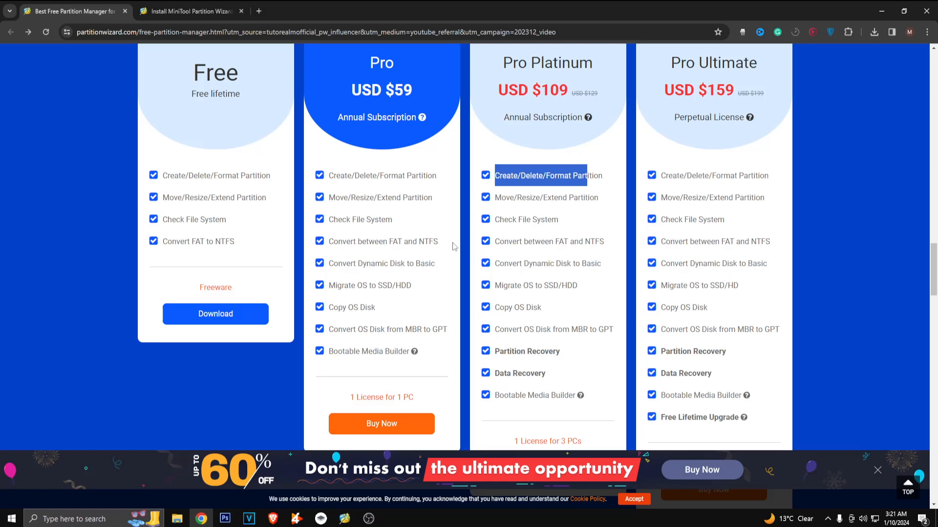
double_click(510, 351)
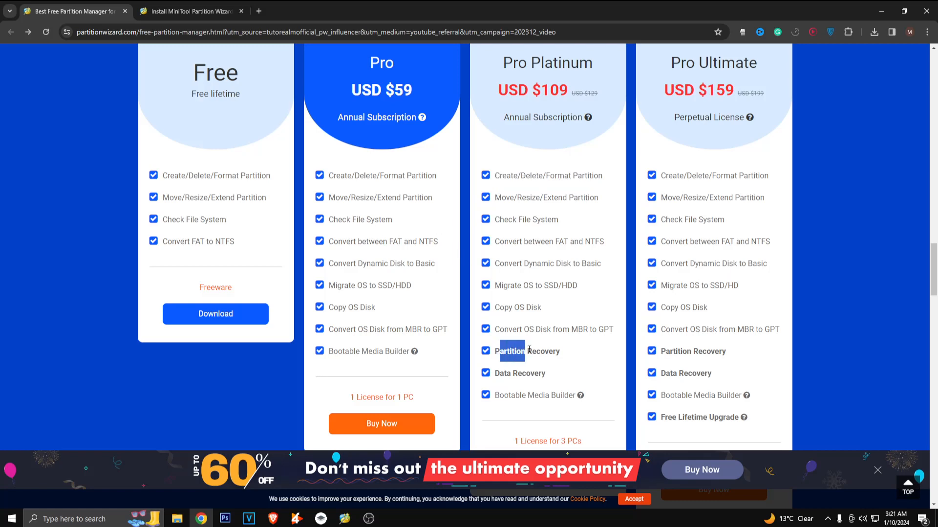
double_click(527, 350)
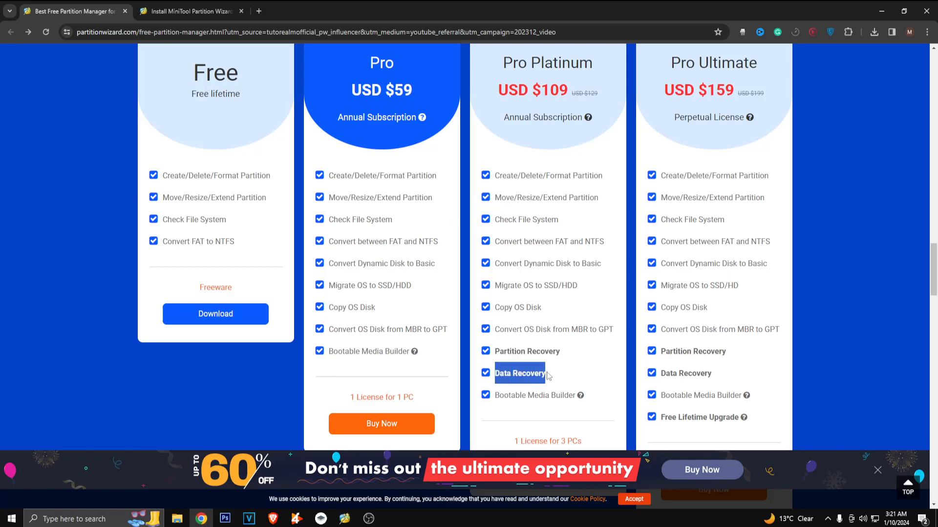
scroll(down, 3)
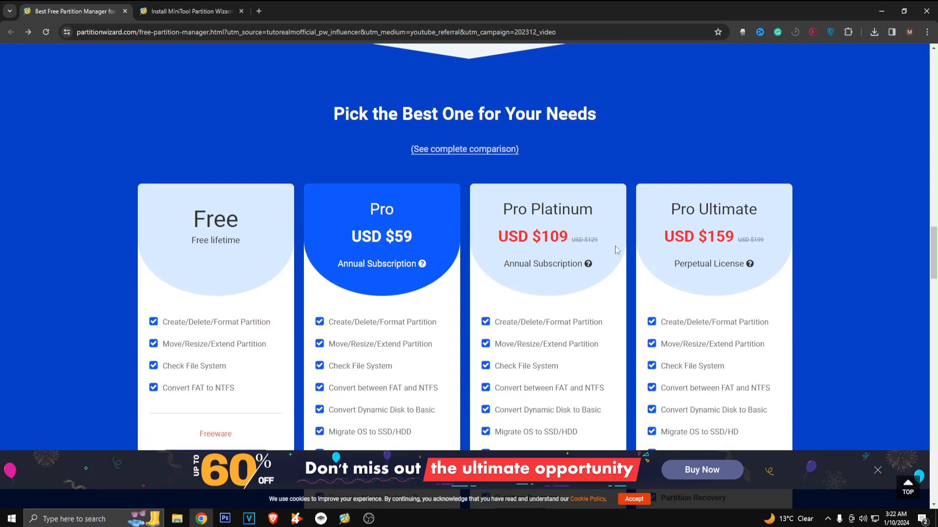
mouse_move(617, 250)
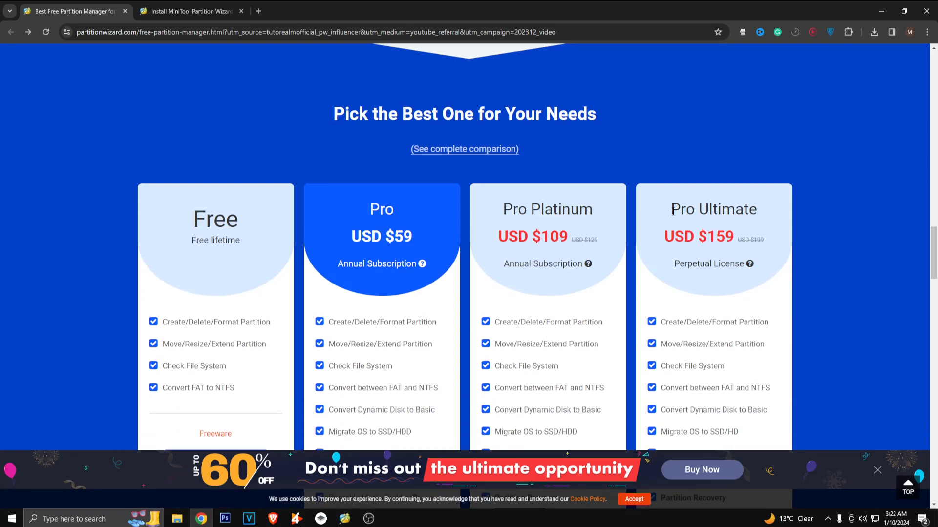
mouse_move(662, 306)
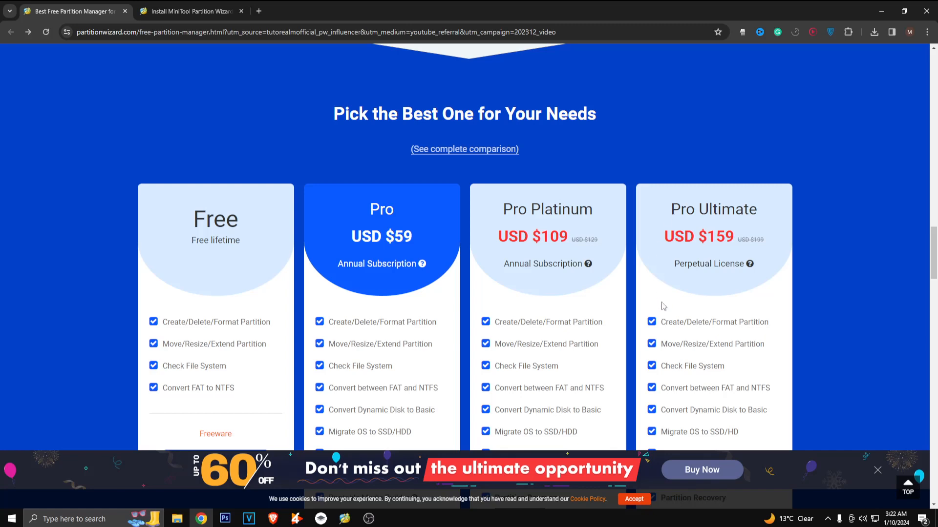
- Continue past the Free Lifetime Upgrade plans down to the Technical Specification section
scroll(down, 3)
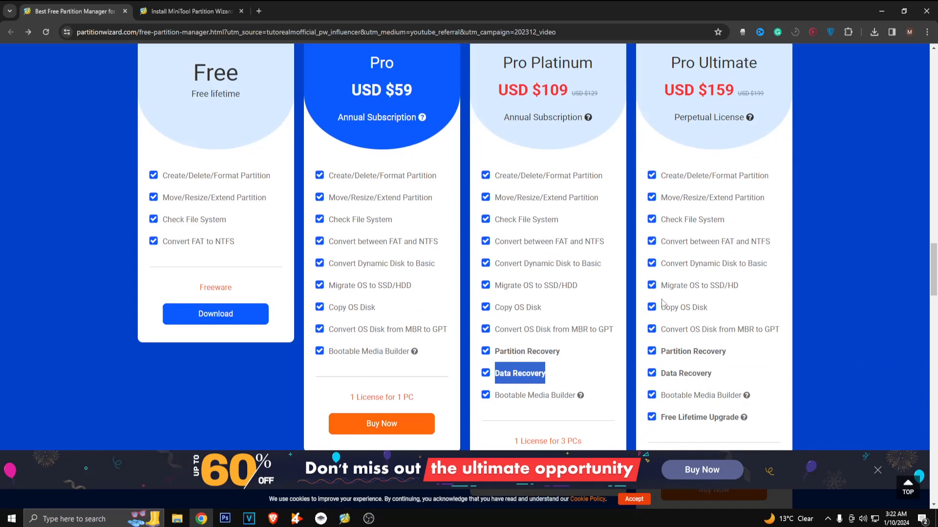
scroll(down, 3)
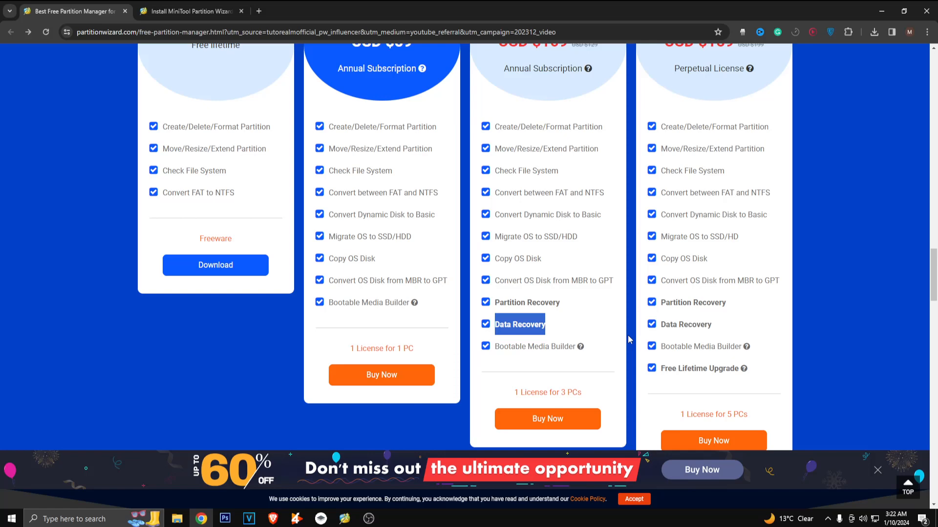
mouse_move(721, 377)
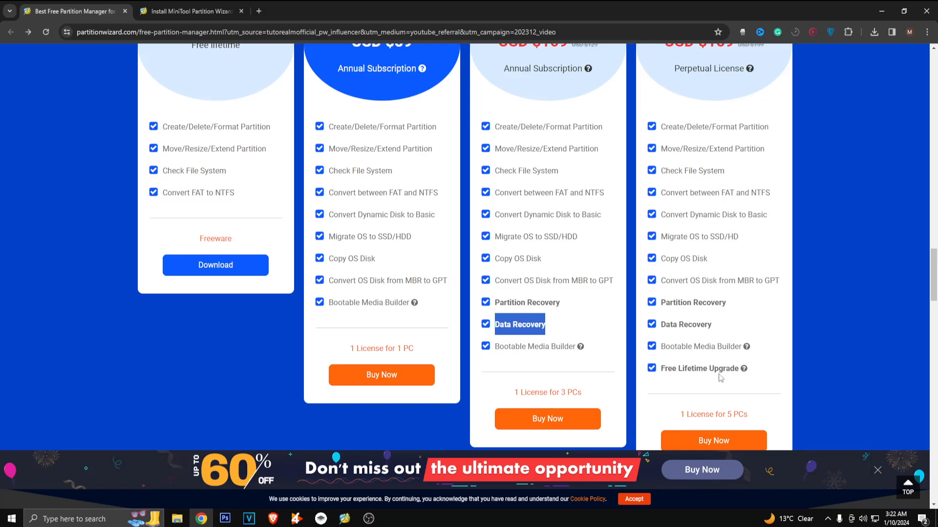
mouse_move(744, 369)
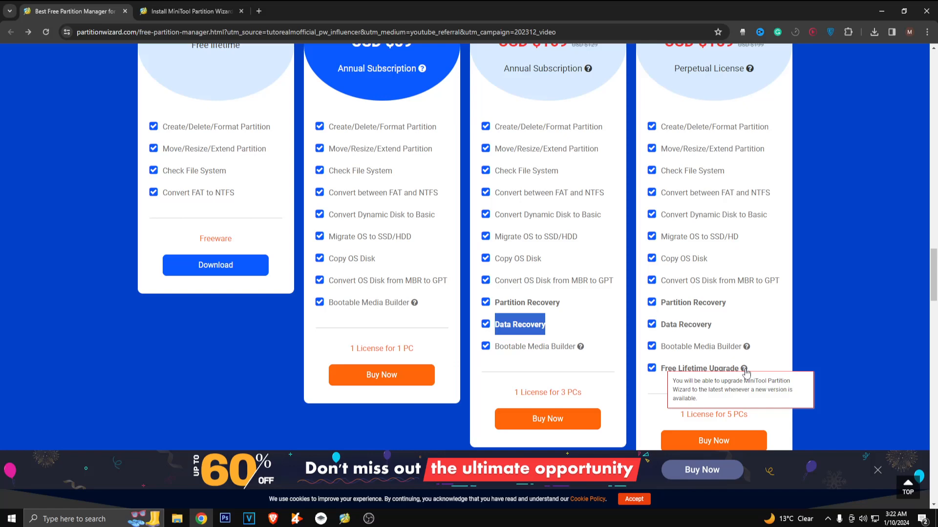
mouse_move(743, 372)
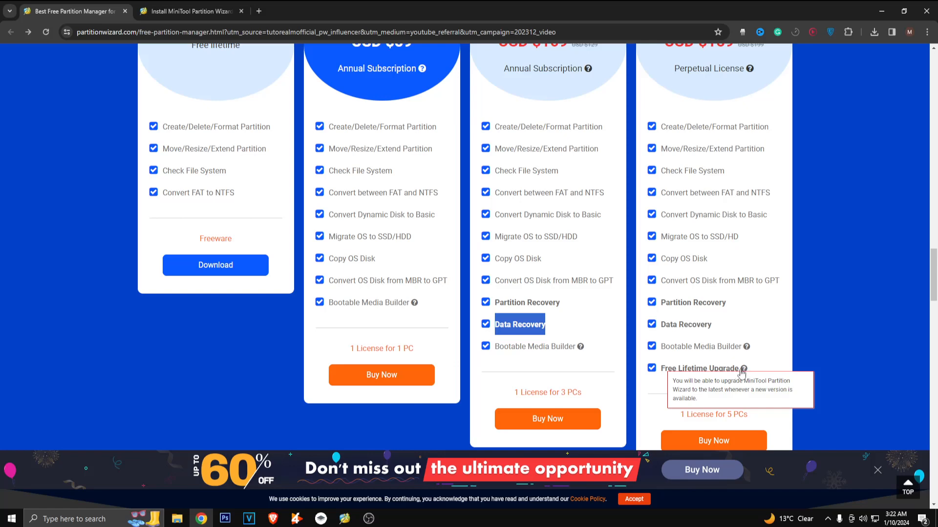
scroll(down, 3)
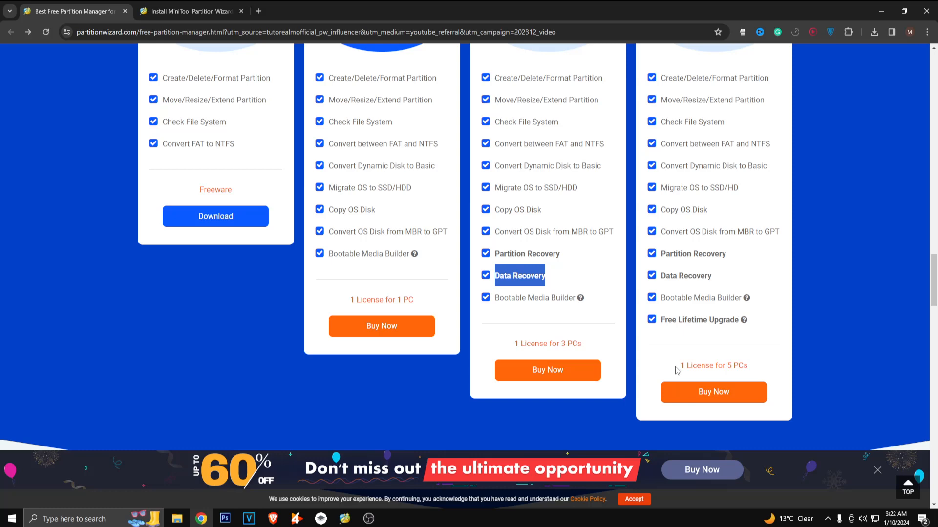
scroll(down, 3)
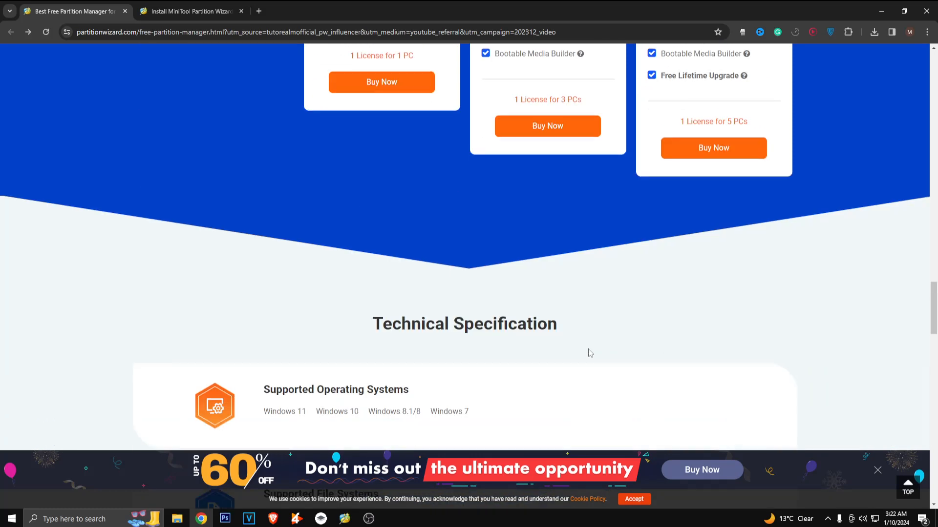
- View the Technical Specification, then switch to the MiniTool Partition Wizard 12.8 demo application
scroll(down, 3)
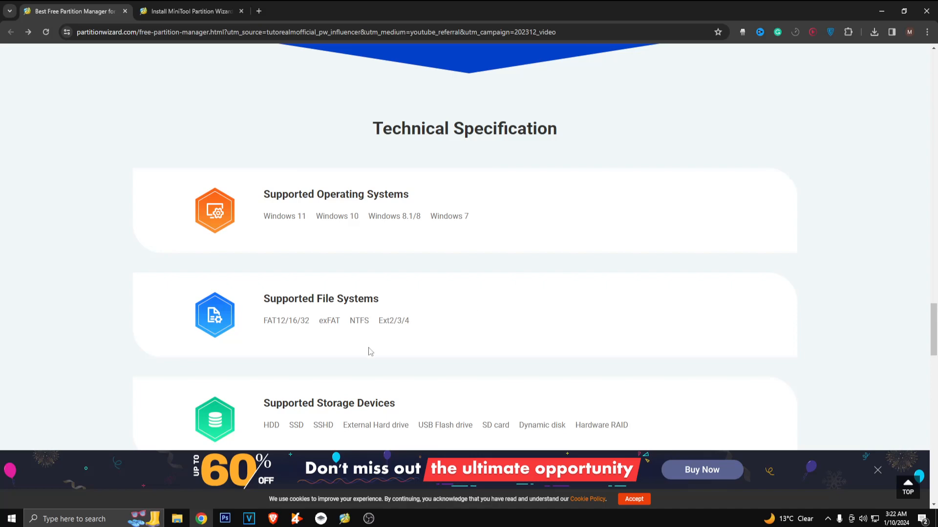
mouse_move(540, 228)
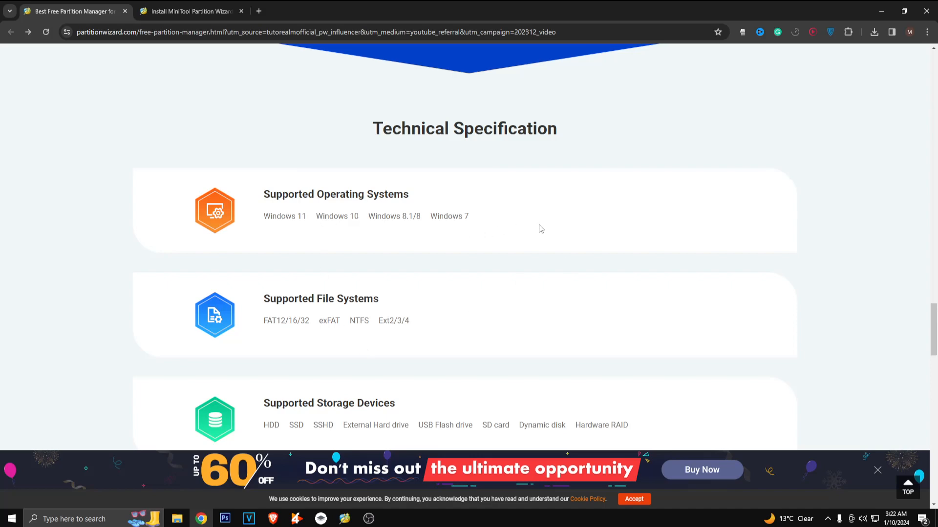
mouse_move(860, 56)
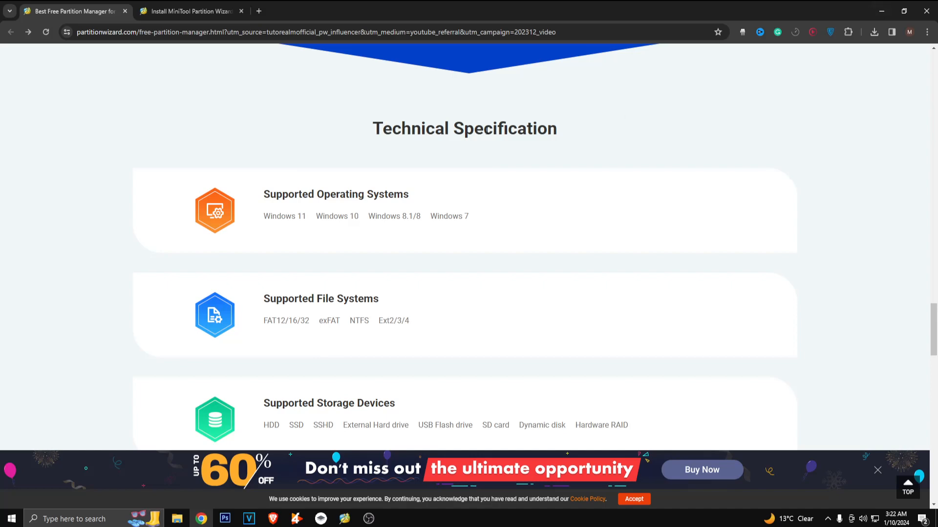
click(189, 11)
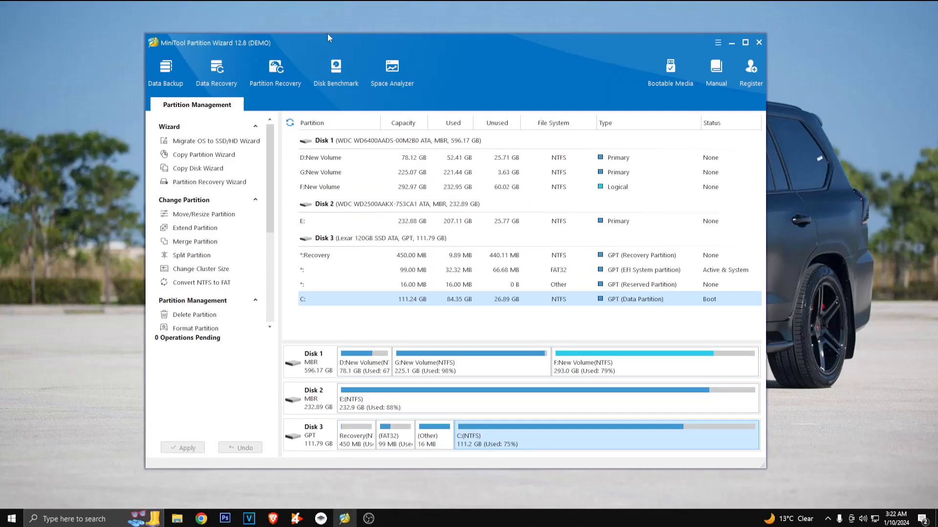
drag(328, 42, 232, 24)
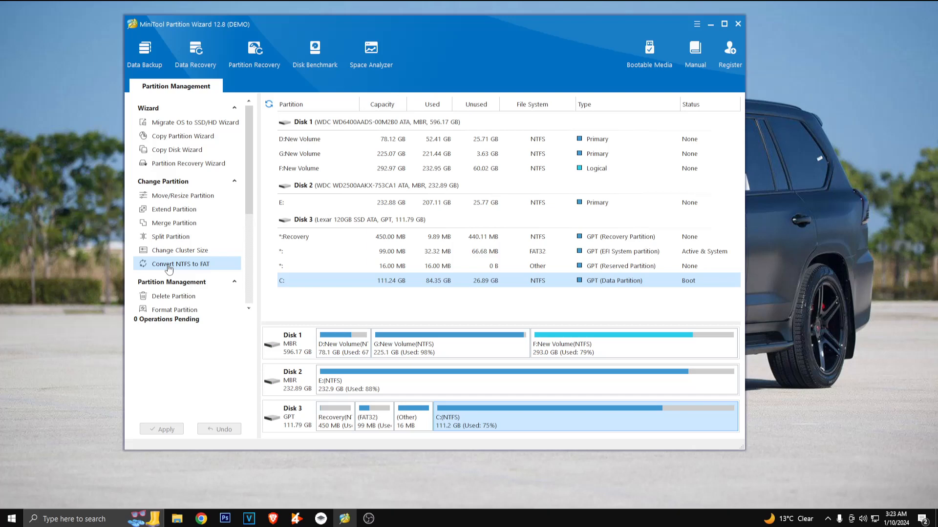
mouse_move(188, 122)
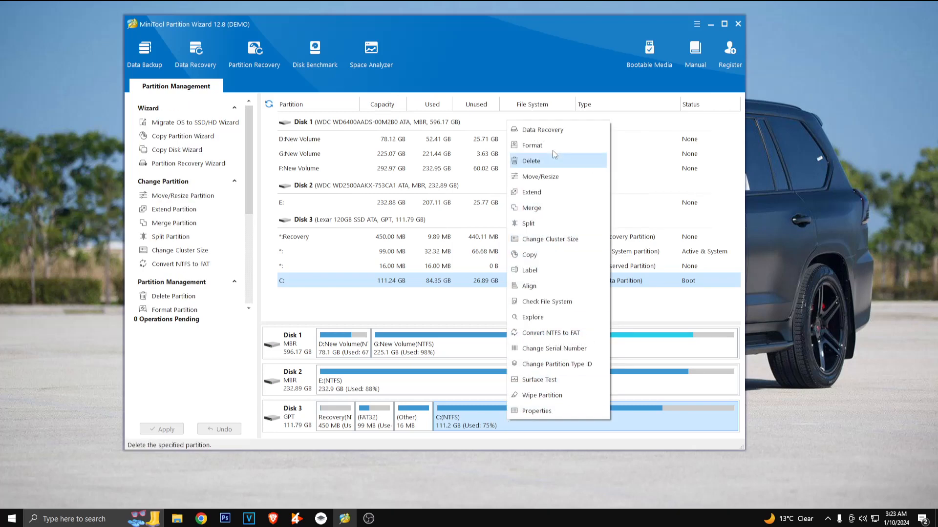
mouse_move(495, 393)
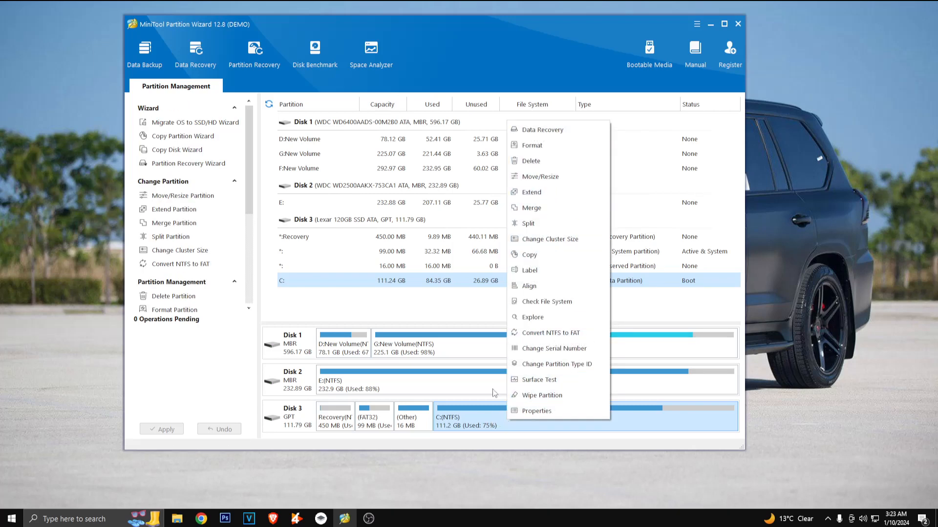
mouse_move(541, 177)
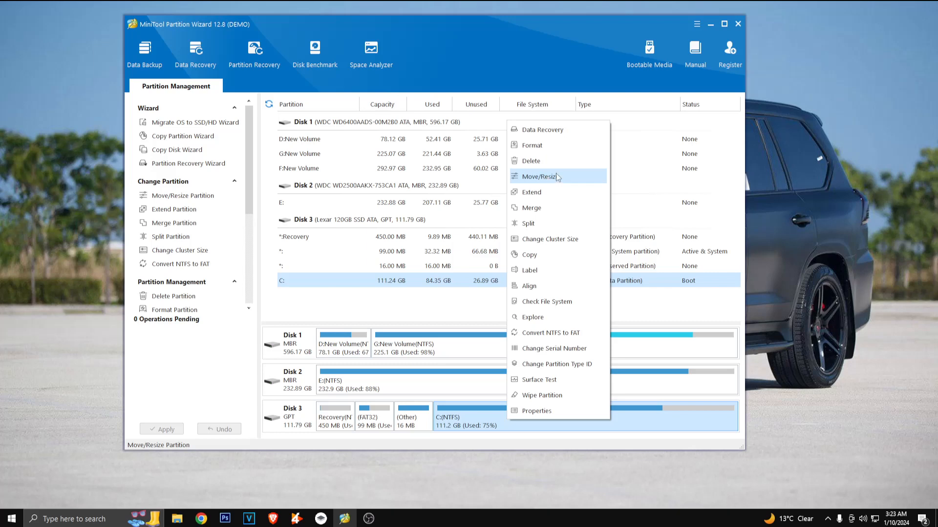
- Shrink C: to 109.24 GB with 2.00 GB unallocated after it, as a pending Move/Resize operation
click(537, 177)
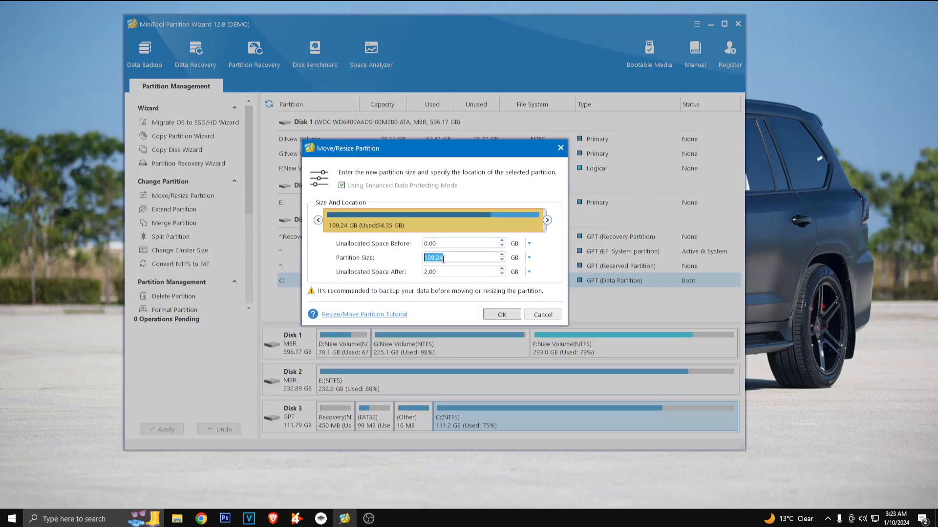
click(500, 313)
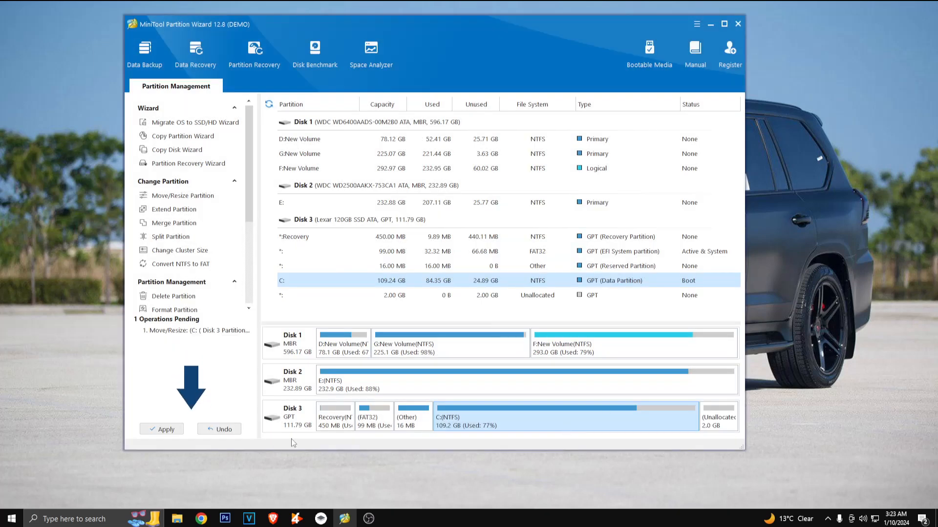
mouse_move(669, 434)
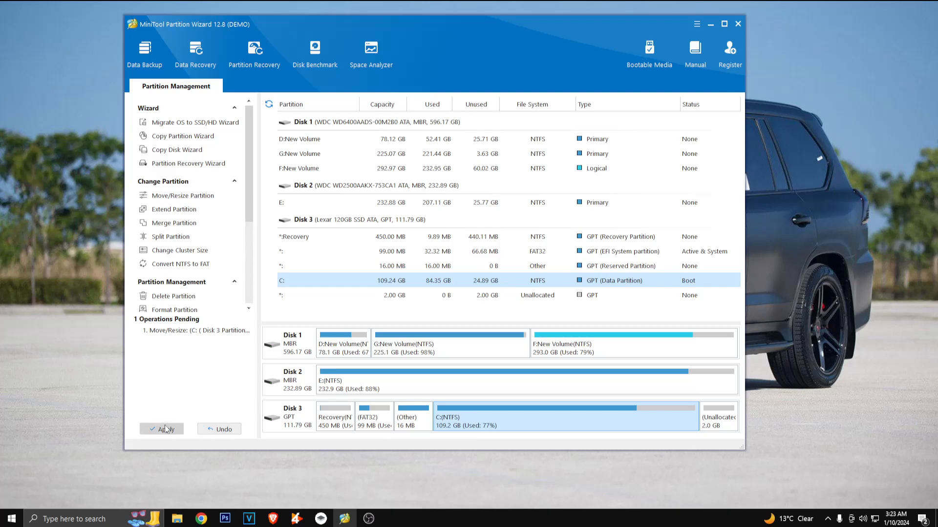
click(161, 429)
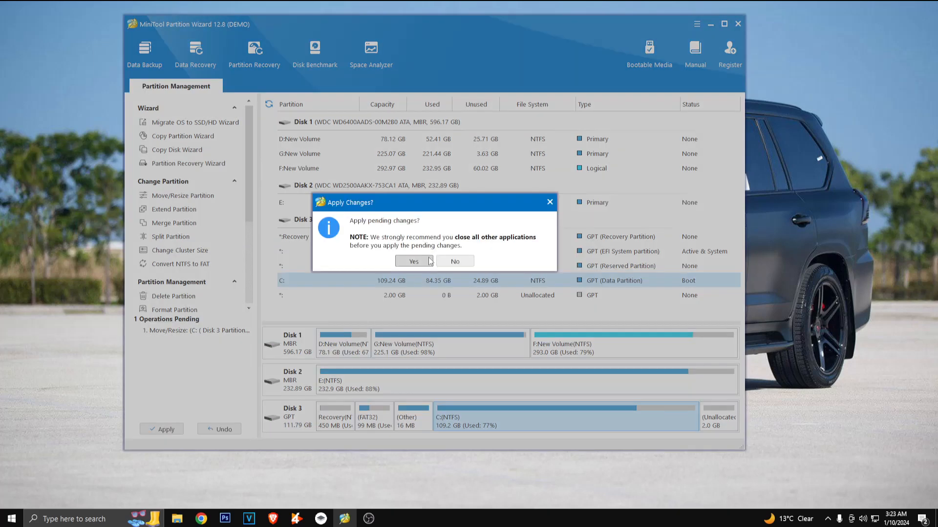
click(412, 262)
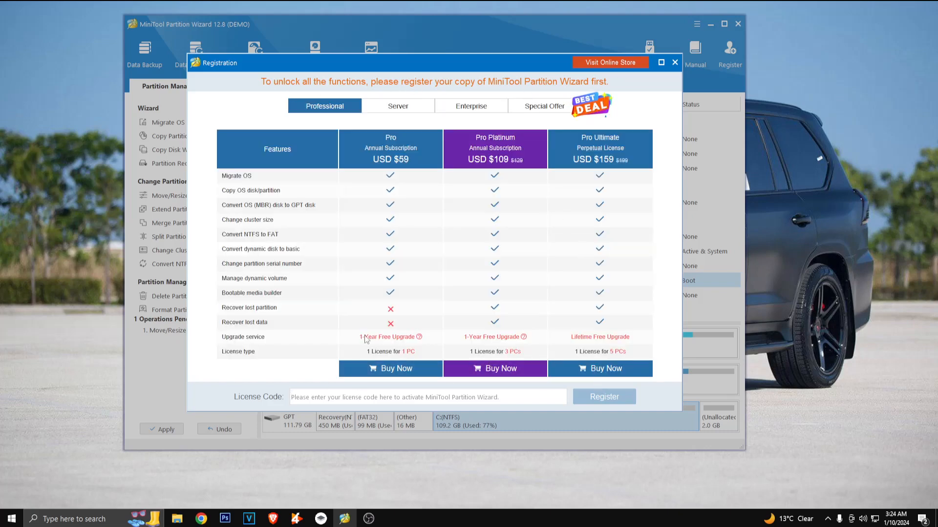
click(397, 105)
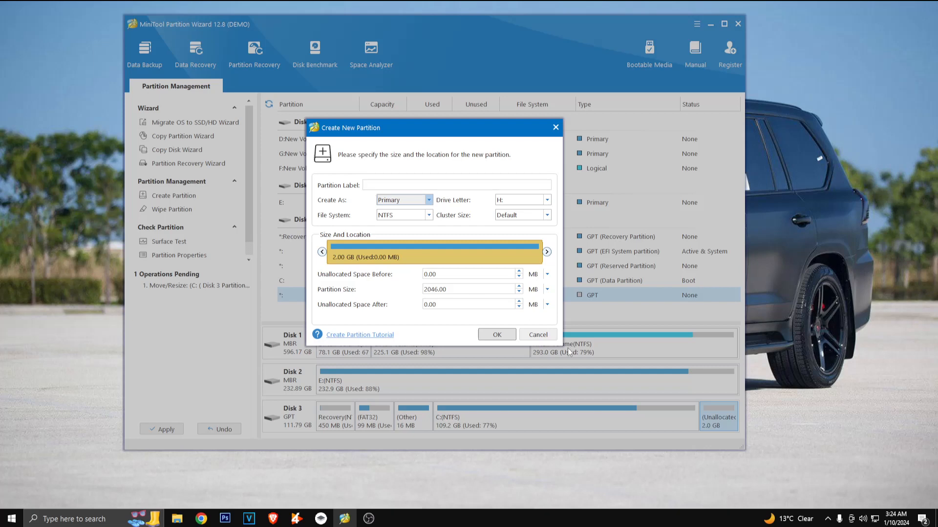
- Cancel the Create New Partition dialog for the 2 GB space and close the partition manager
click(536, 334)
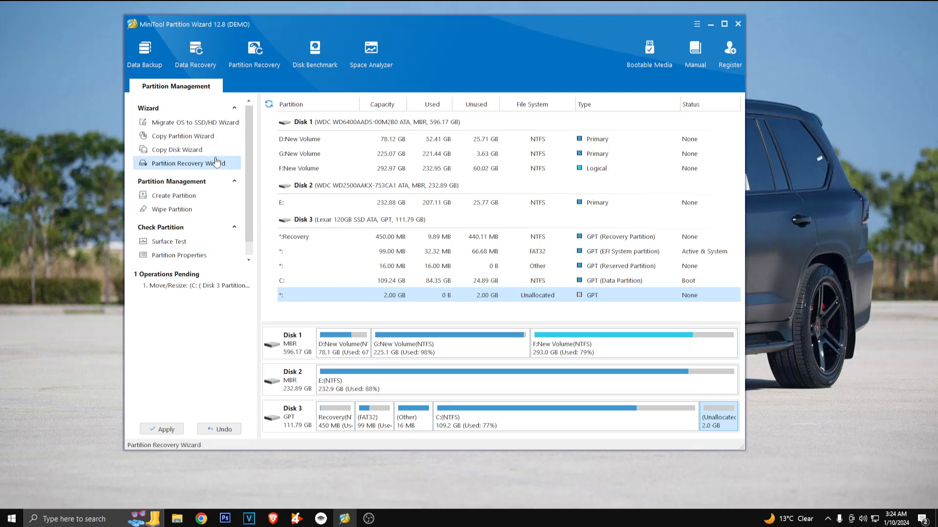
mouse_move(666, 36)
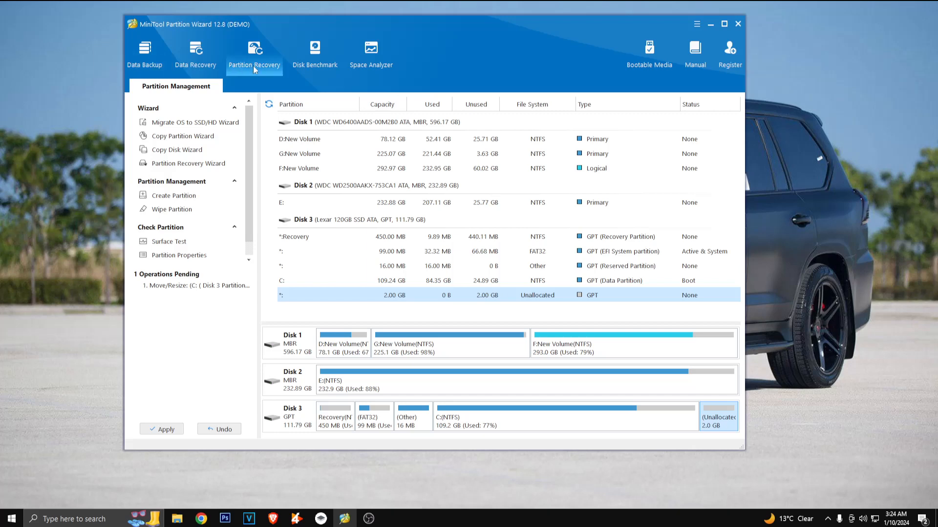
mouse_move(254, 56)
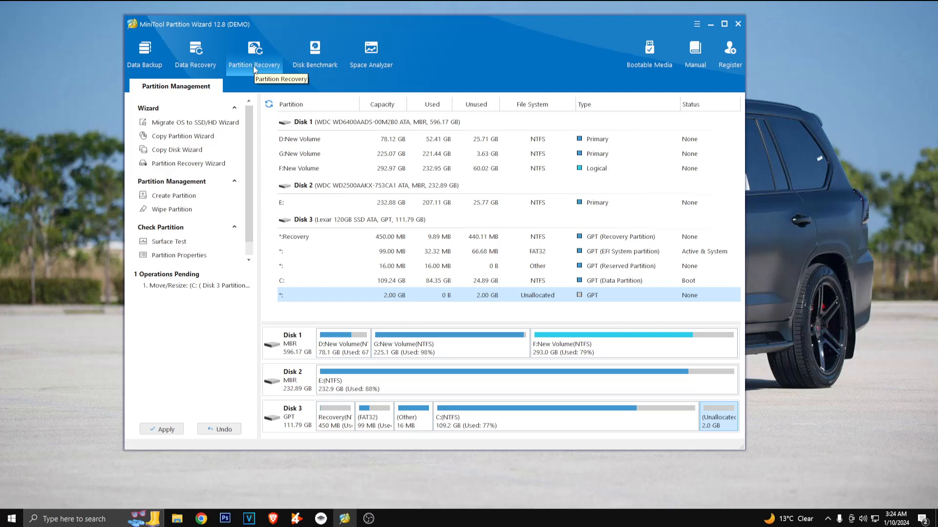
mouse_move(648, 54)
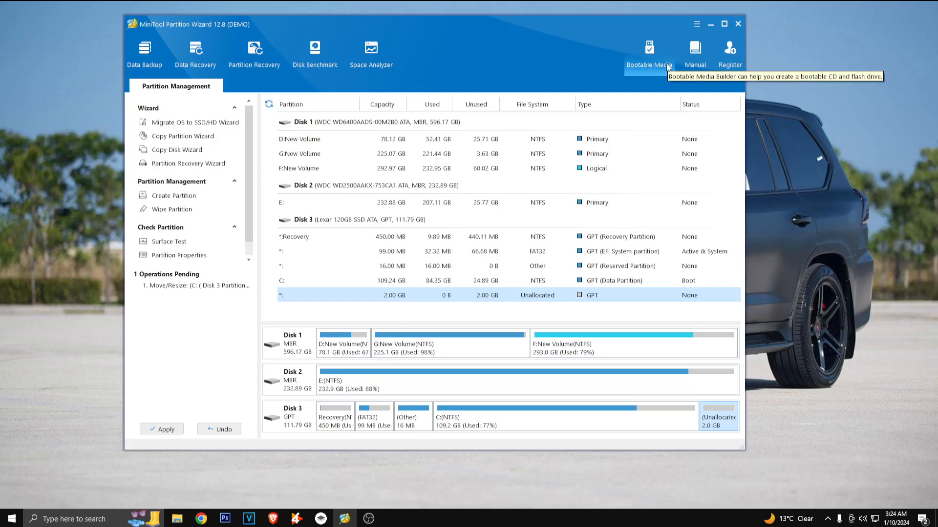
mouse_move(710, 23)
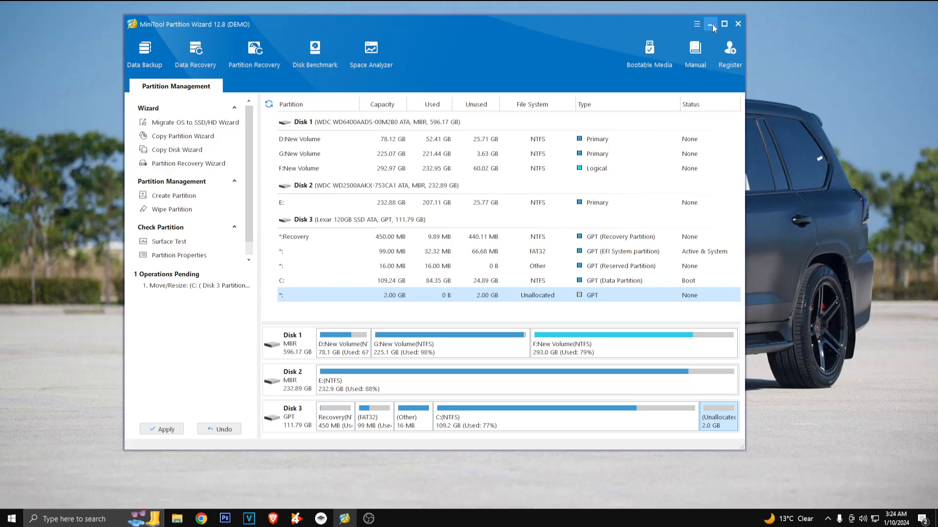
mouse_move(712, 27)
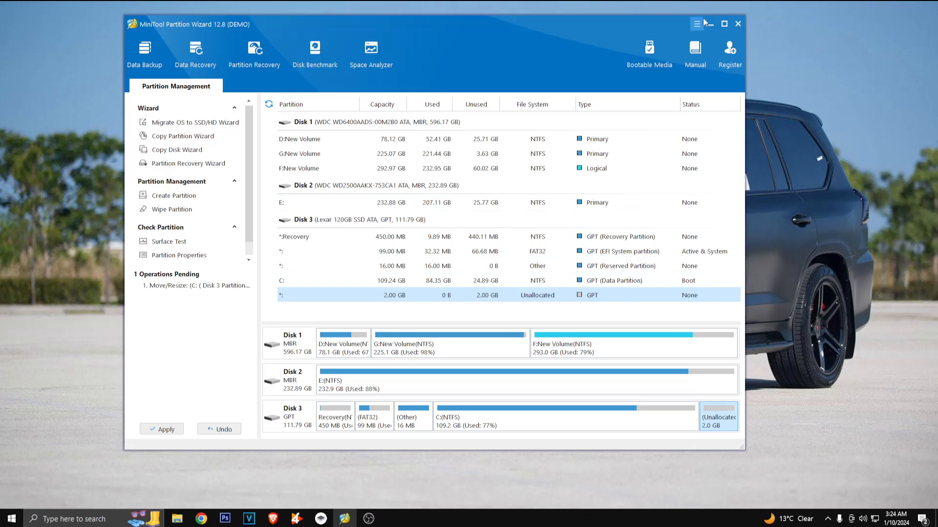
click(709, 23)
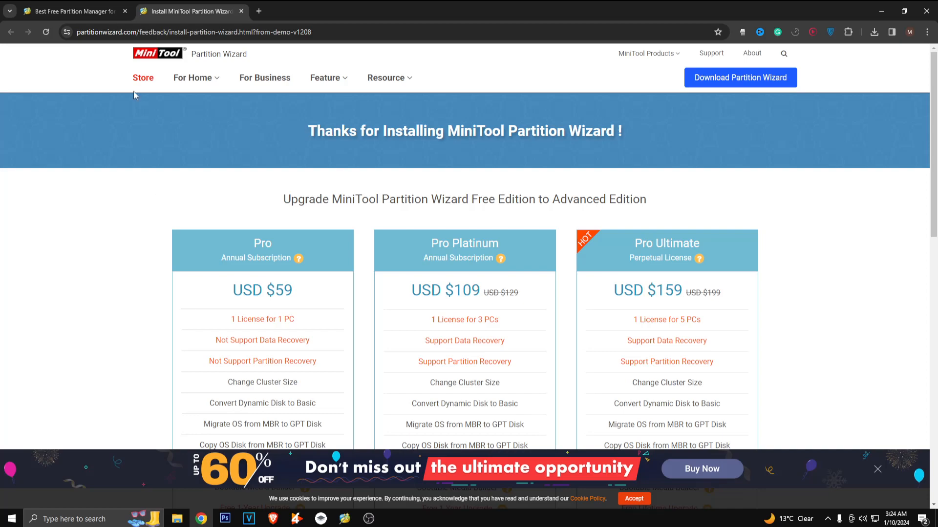
- Return to the Best Free Partition Manager tab and scroll to the top of the page
click(72, 10)
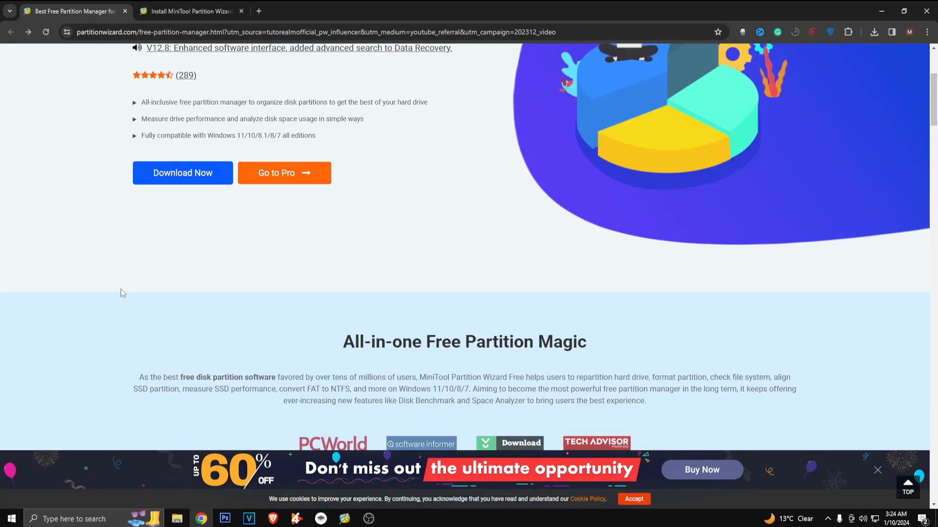
scroll(up, 3)
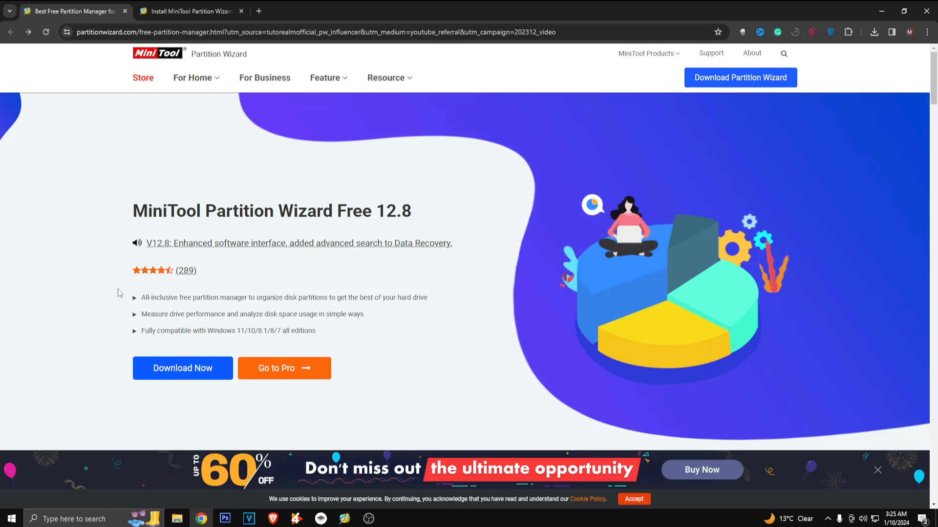
mouse_move(121, 291)
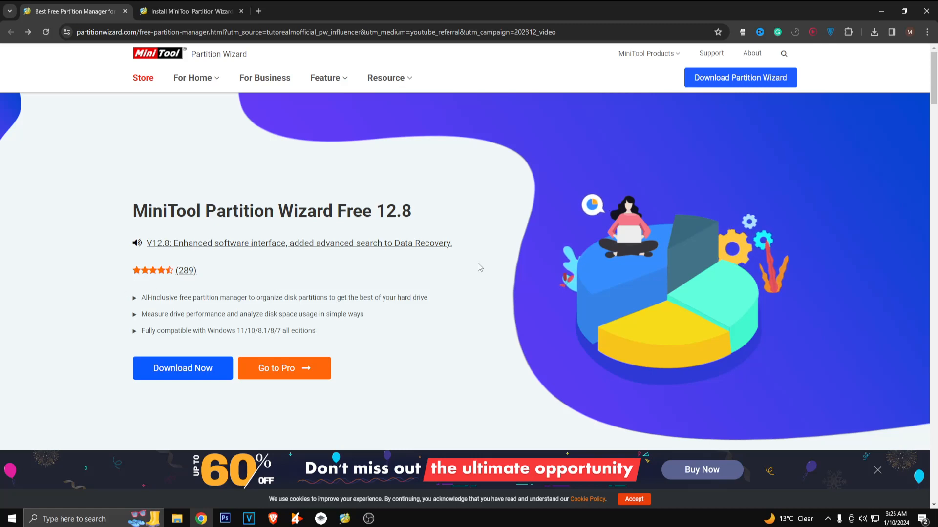
mouse_move(841, 275)
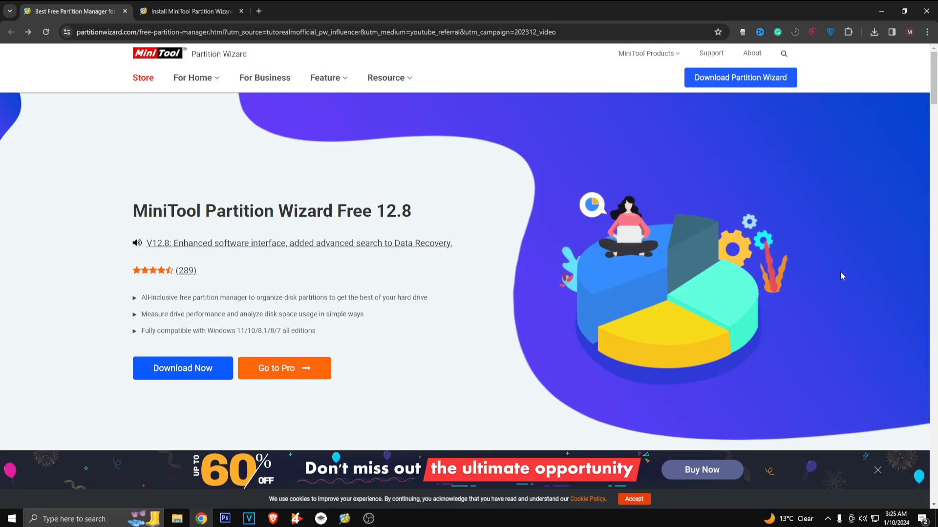